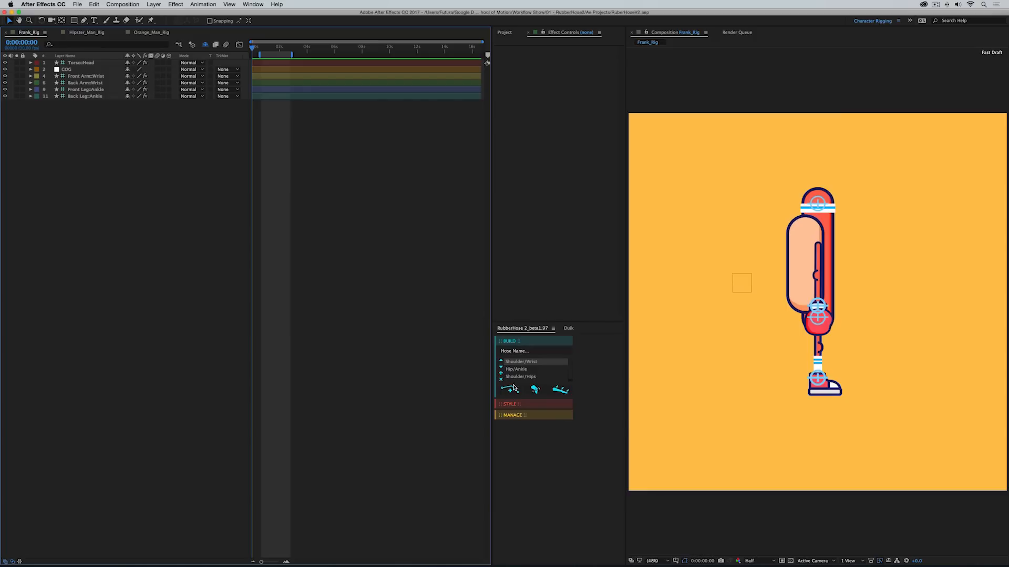
Return to the RubberHose 2 BUILD options, naming the hose 'L Arm' with Shoulder/Wrist controllers
left_click(514, 415)
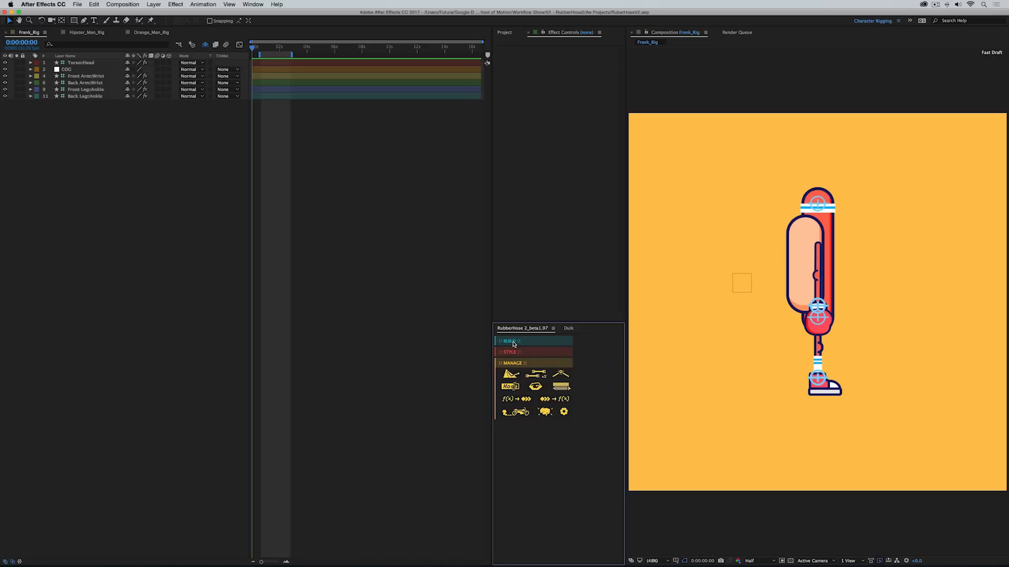
left_click(510, 341)
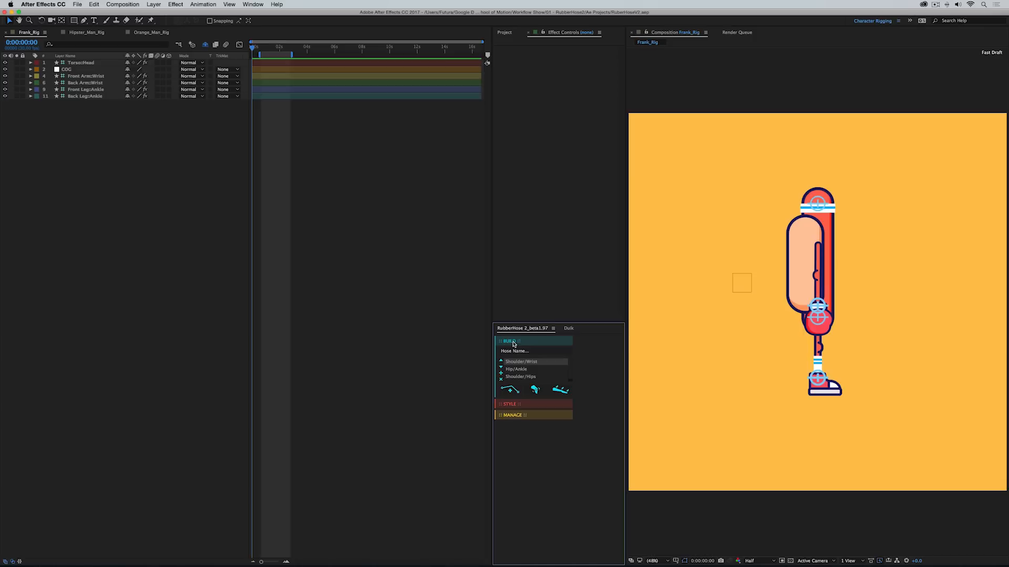
mouse_move(530, 366)
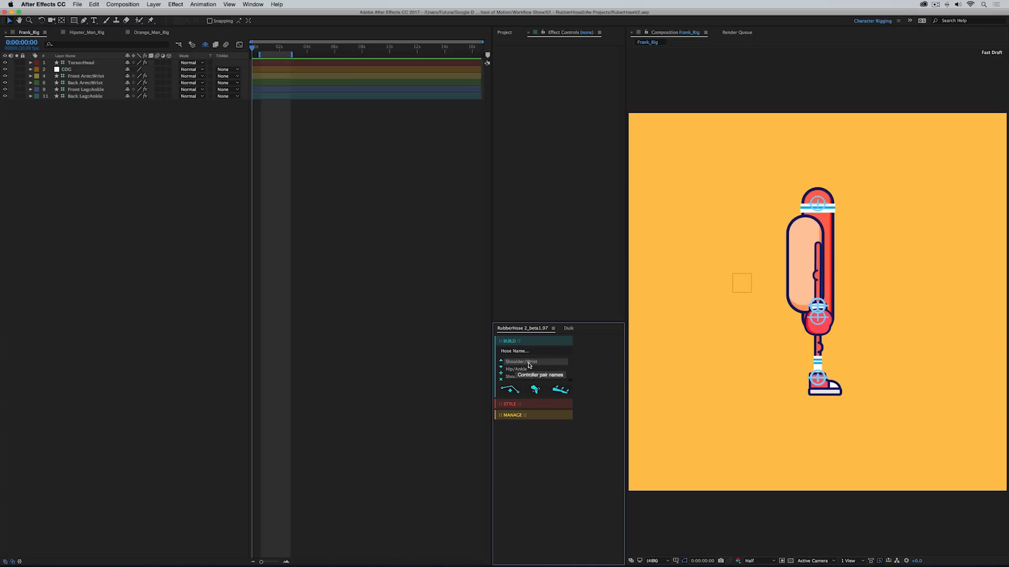
mouse_move(539, 354)
type("L Arm")
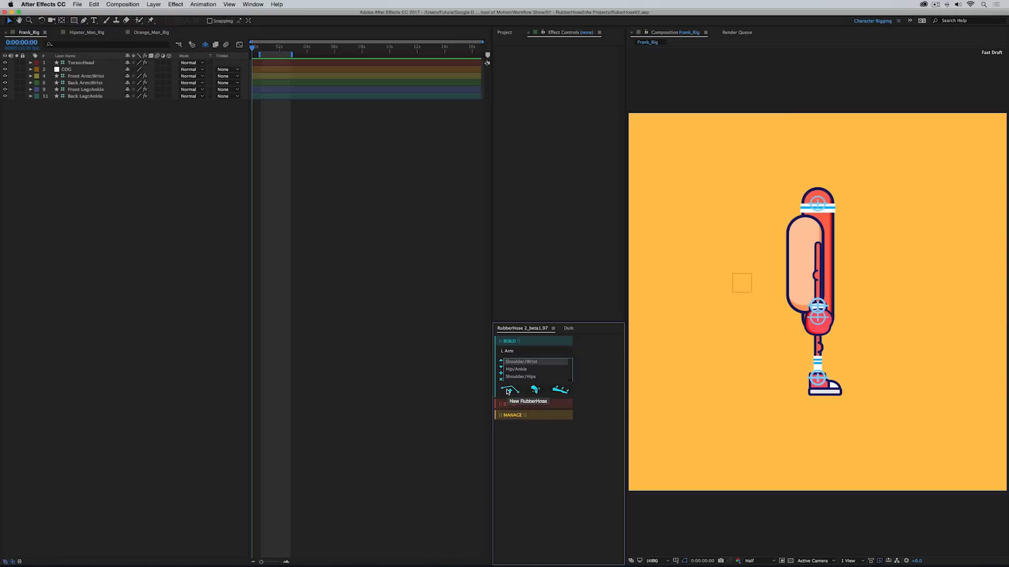
Create the L Arm hose with shoulder and wrist controllers and apply a style
left_click(527, 401)
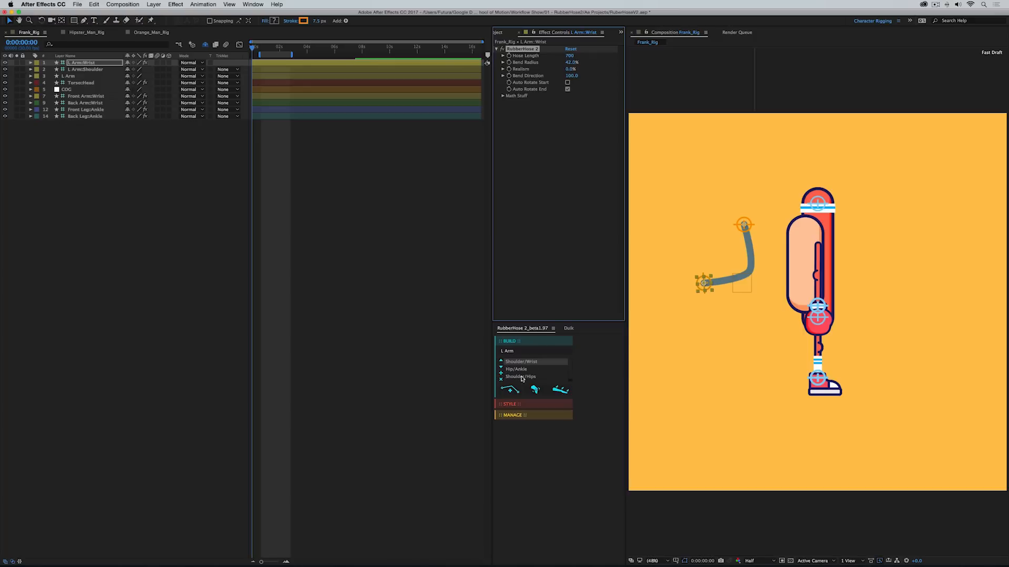
mouse_move(522, 378)
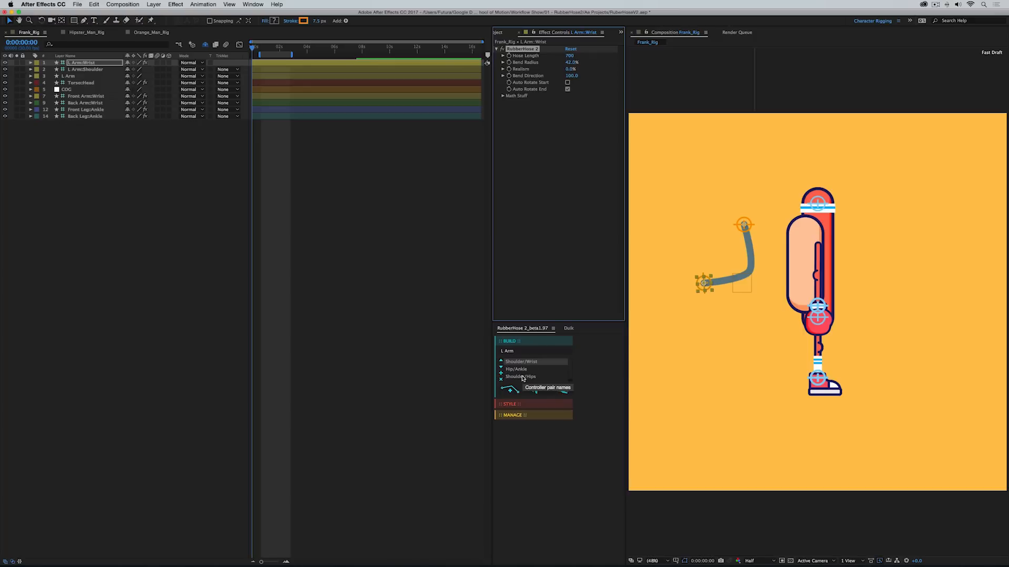
left_click(520, 377)
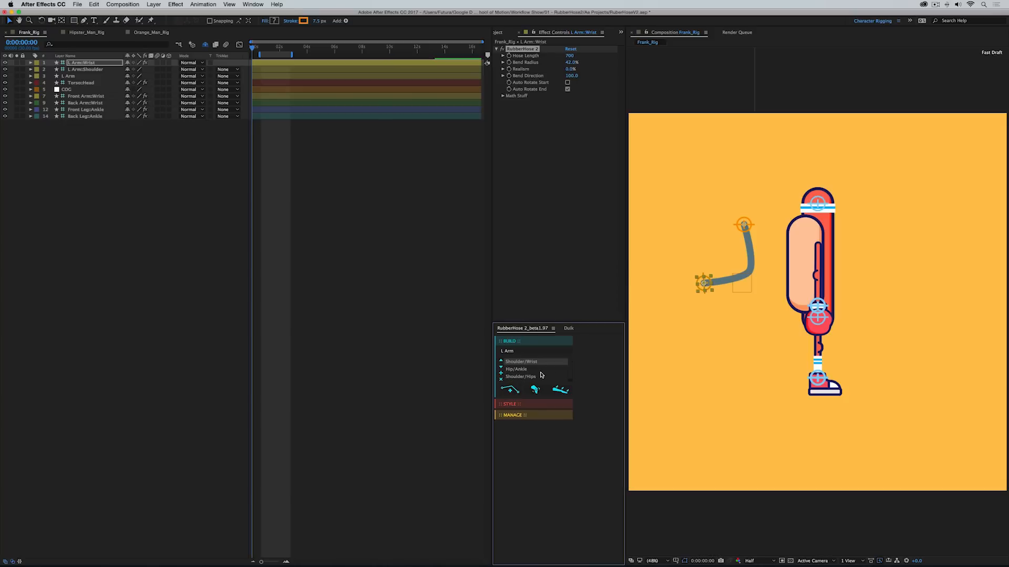
mouse_move(512, 390)
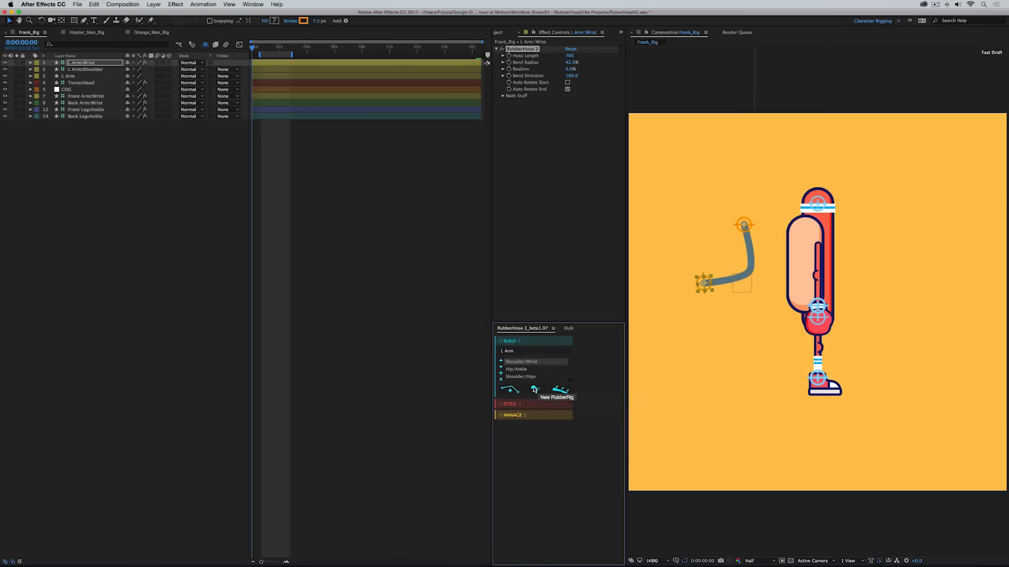
left_click(511, 352)
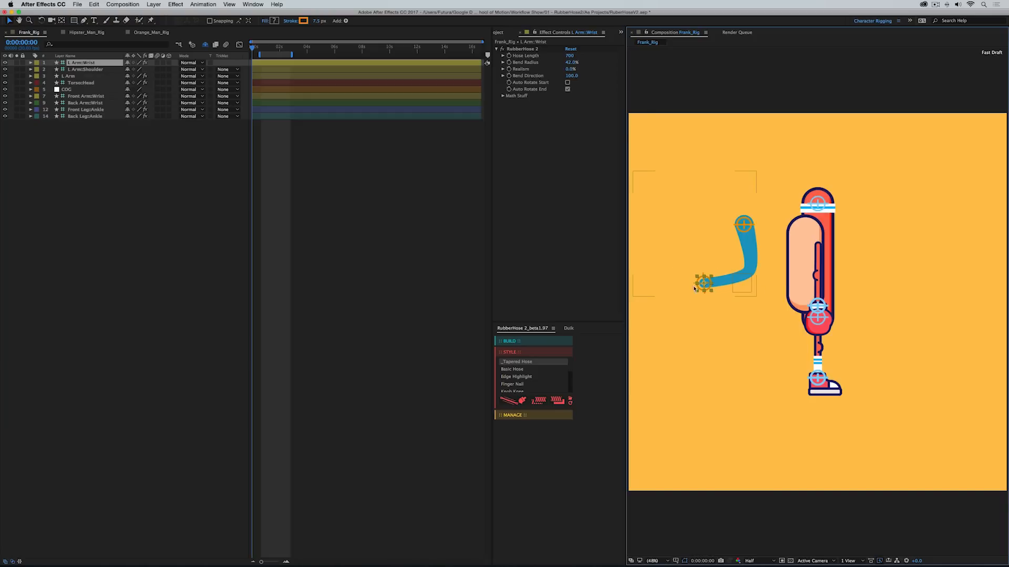
mouse_move(724, 257)
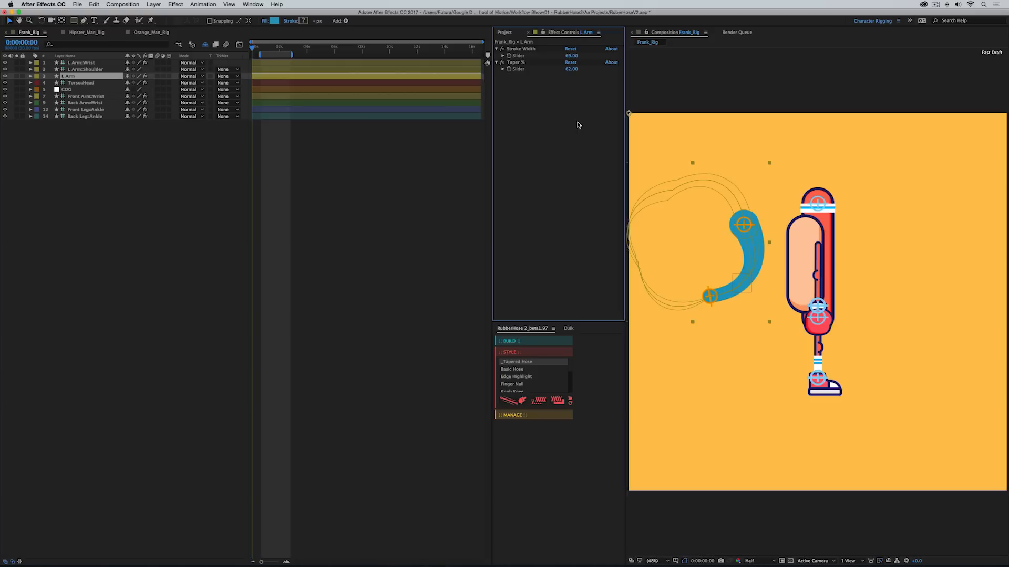
Apply the Popeye style to the arm, then switch it to Tight Pants
left_click(534, 361)
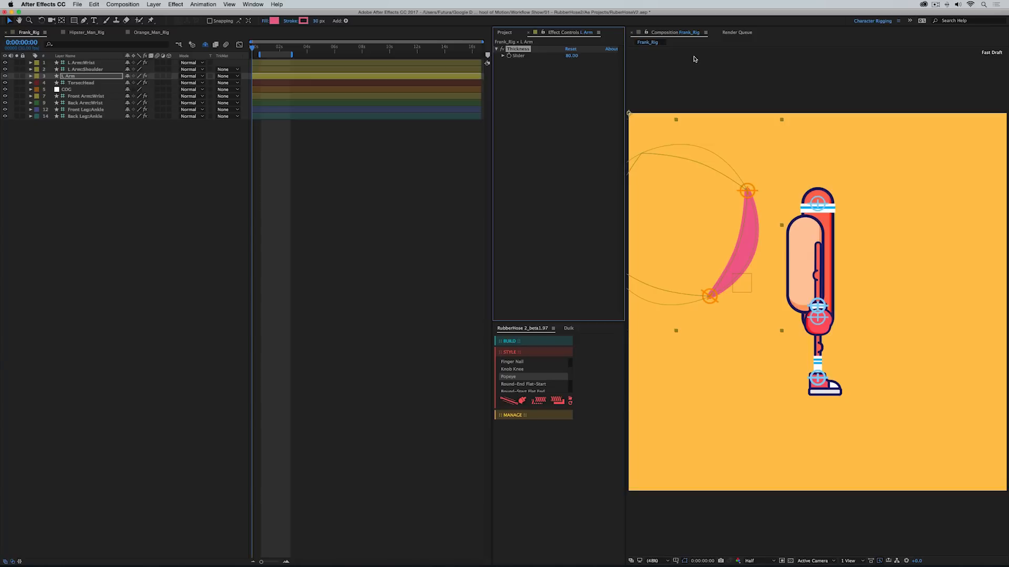
left_click(83, 69)
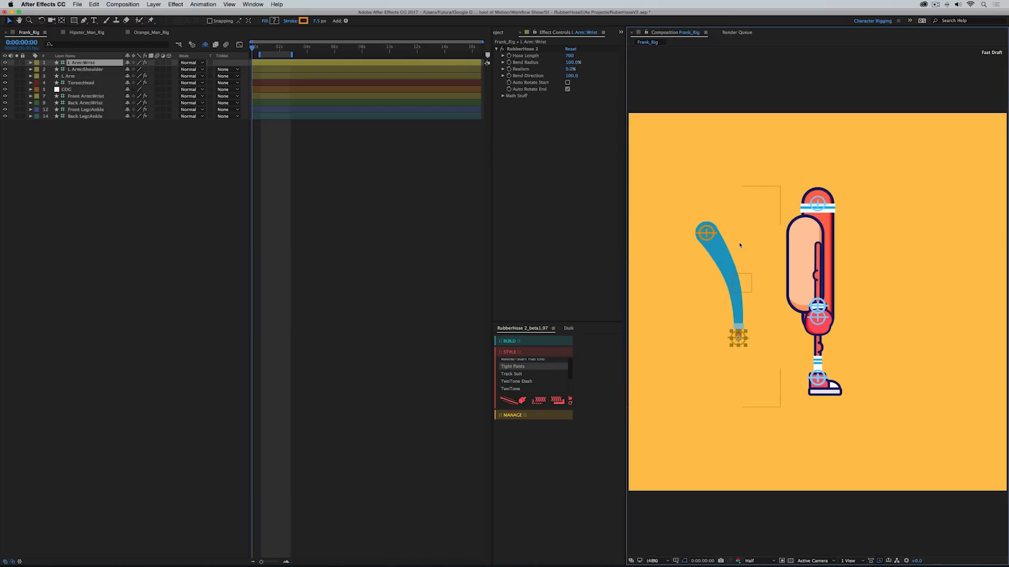
Thicken the L Arm stroke width and shorten Pants Length toward 20
left_click(69, 75)
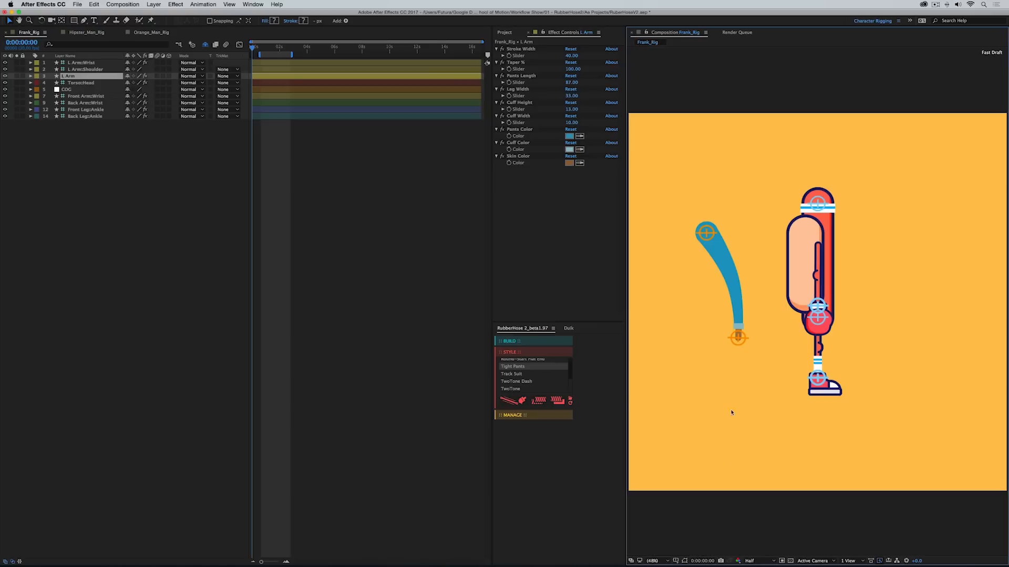
mouse_move(523, 75)
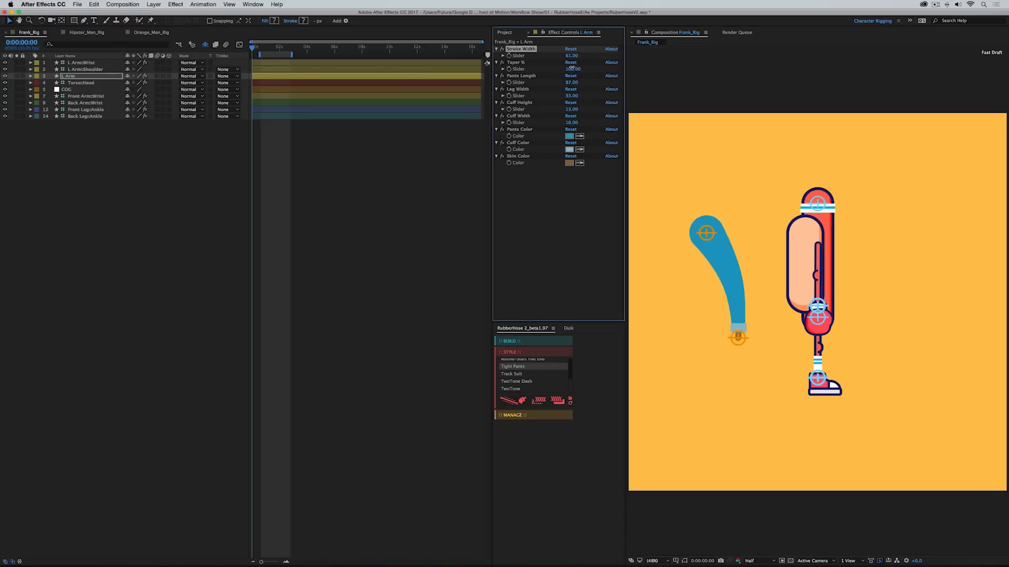
left_click_drag(571, 69, 582, 69)
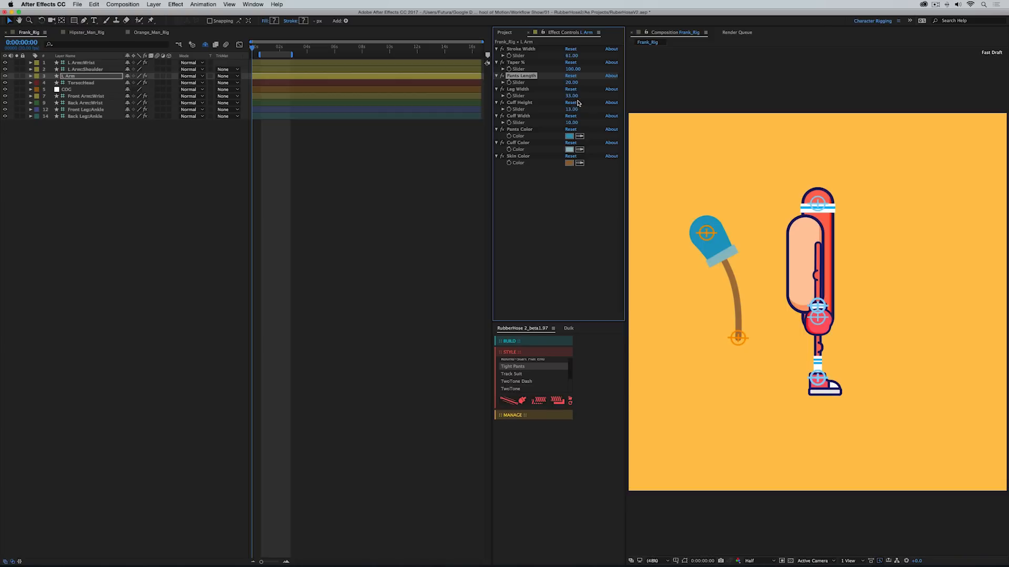
left_click_drag(571, 95, 595, 95)
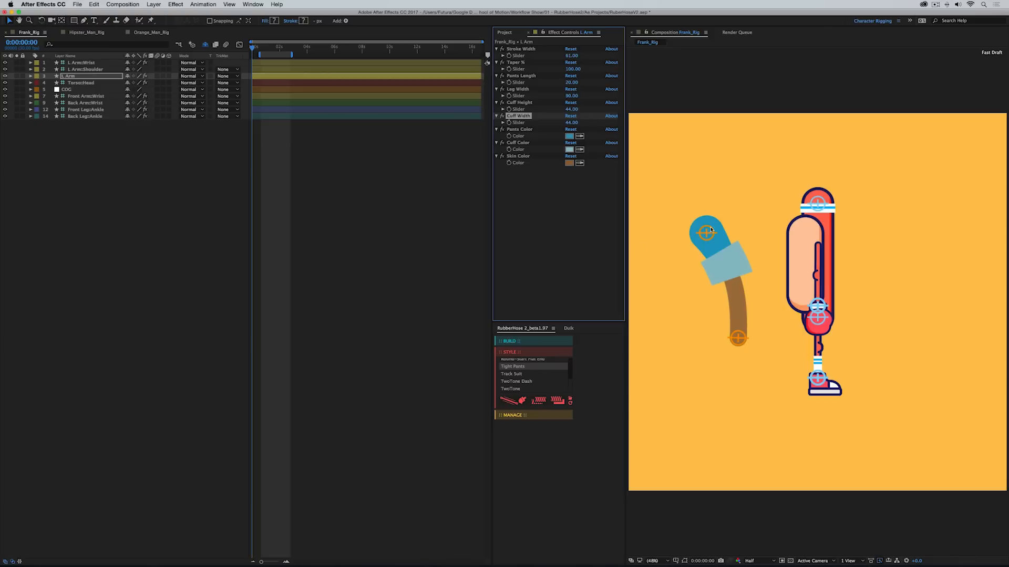
left_click(86, 69)
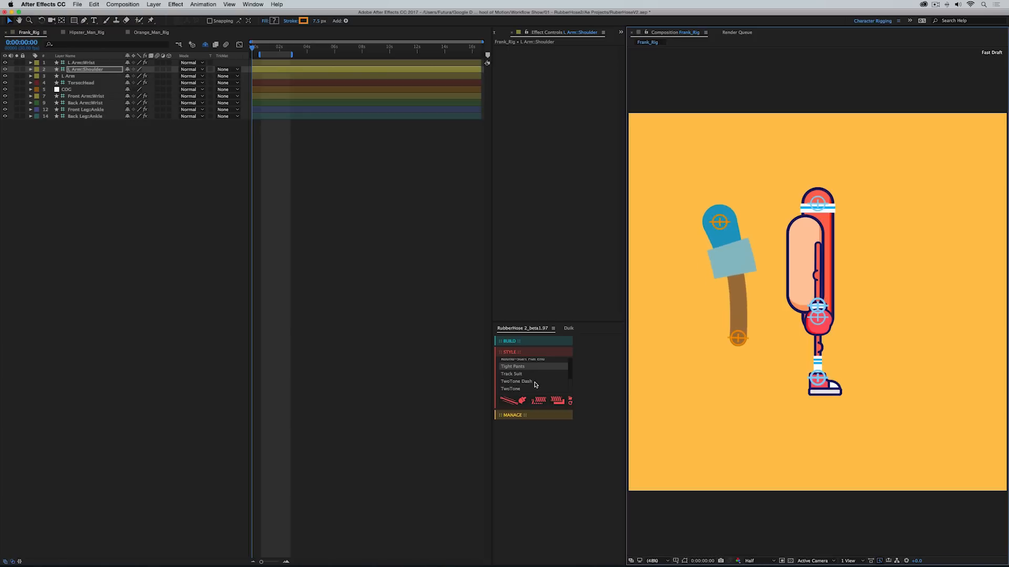
Apply Basic Hose to the arm and select the leg layer for a preset
left_click(517, 381)
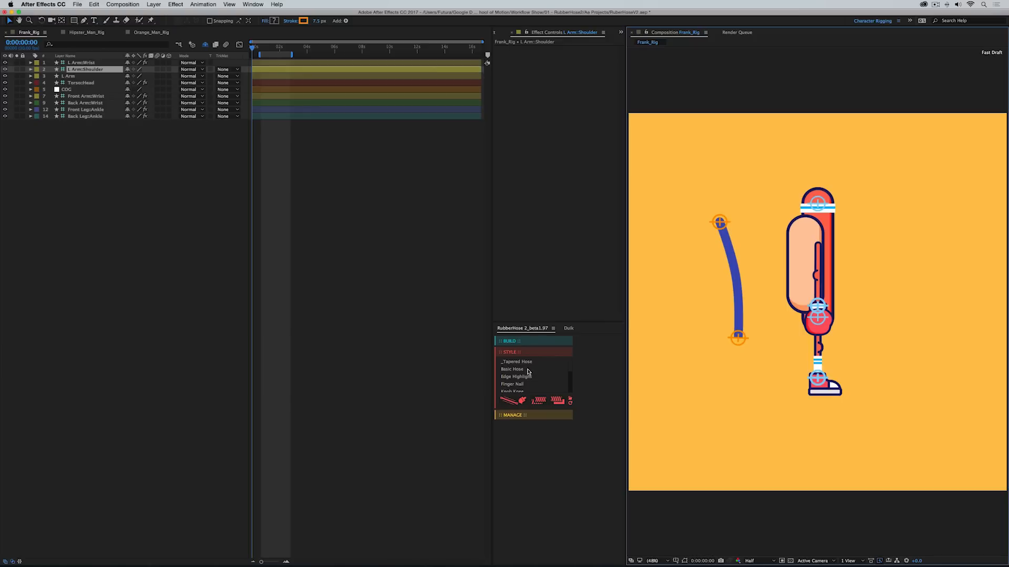
mouse_move(529, 373)
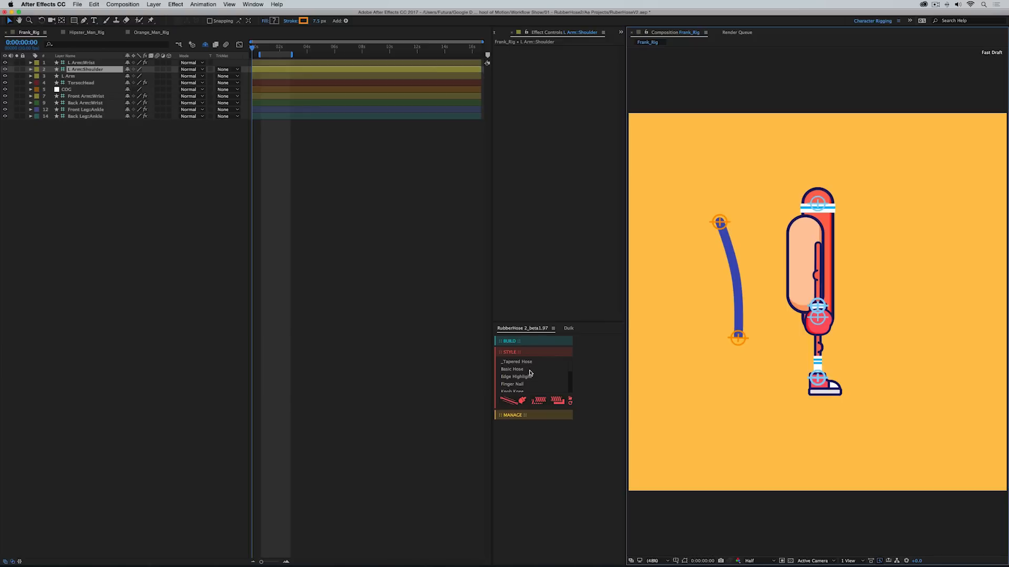
mouse_move(547, 381)
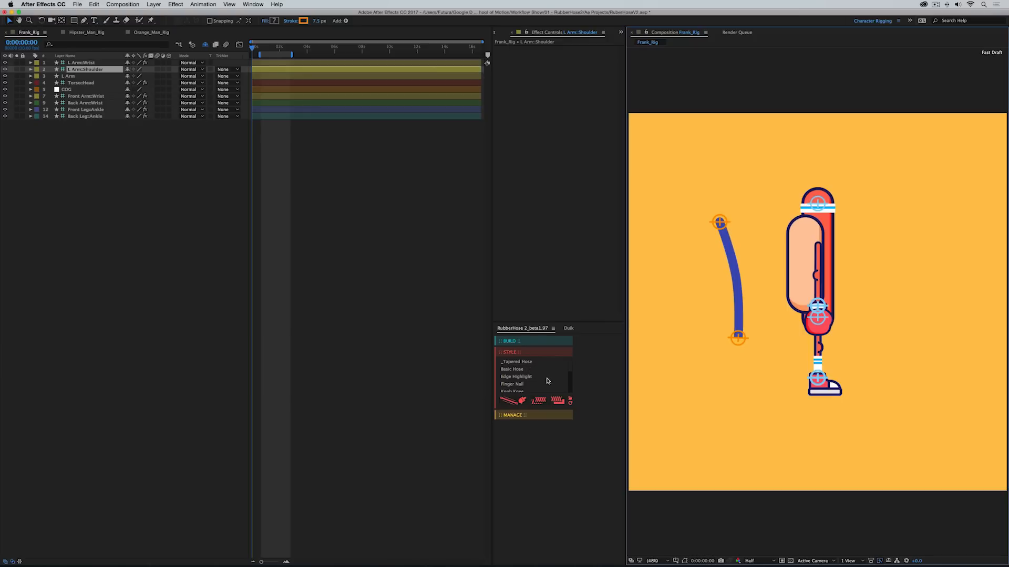
left_click(86, 109)
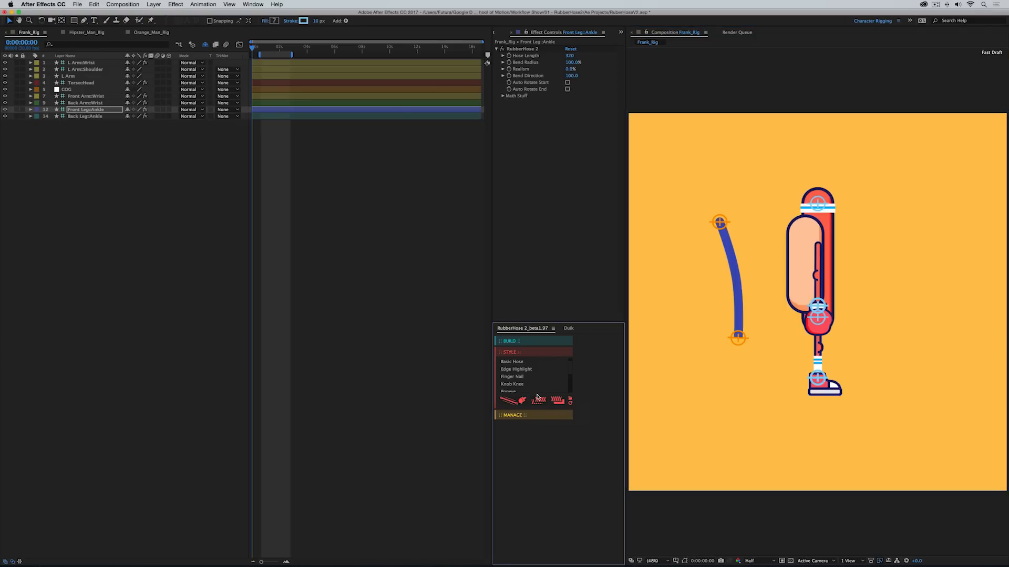
mouse_move(536, 401)
type("Tube Sock.ffx")
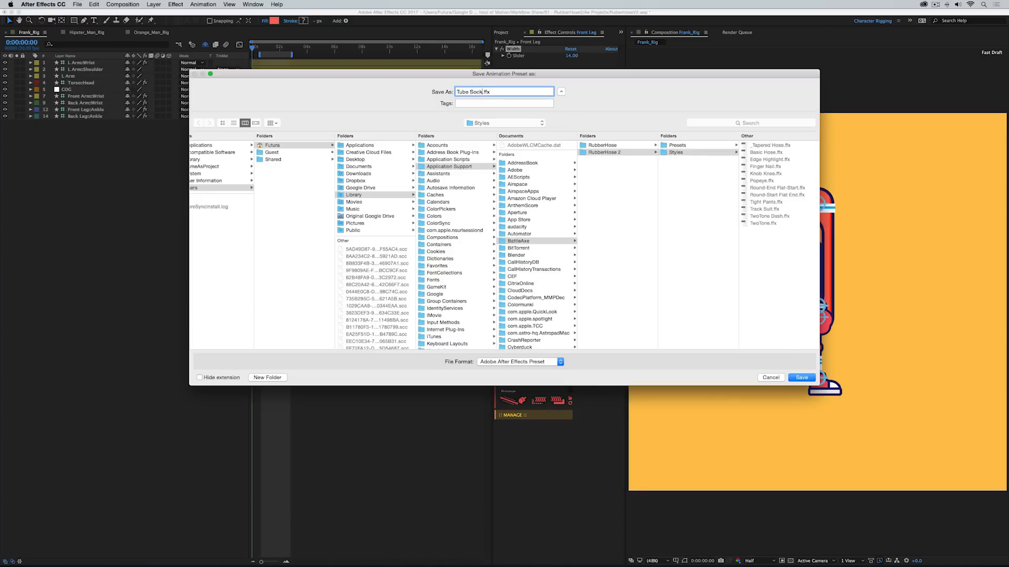
Save the Tube Sock.ffx preset into the RubberHose 2 Styles folder
left_click(801, 378)
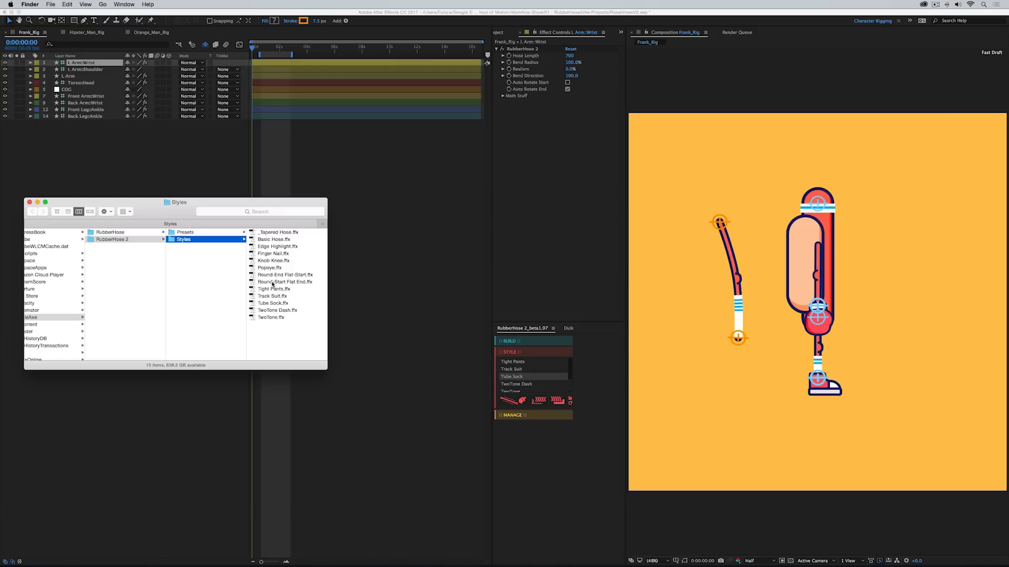
Close the Finder Styles window and go back to After Effects
left_click(273, 303)
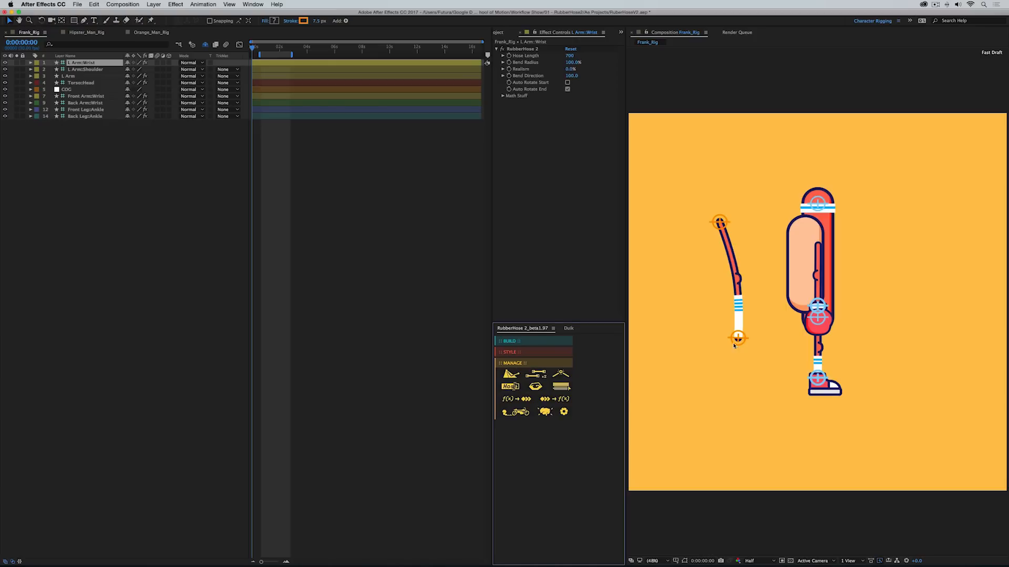
mouse_move(710, 259)
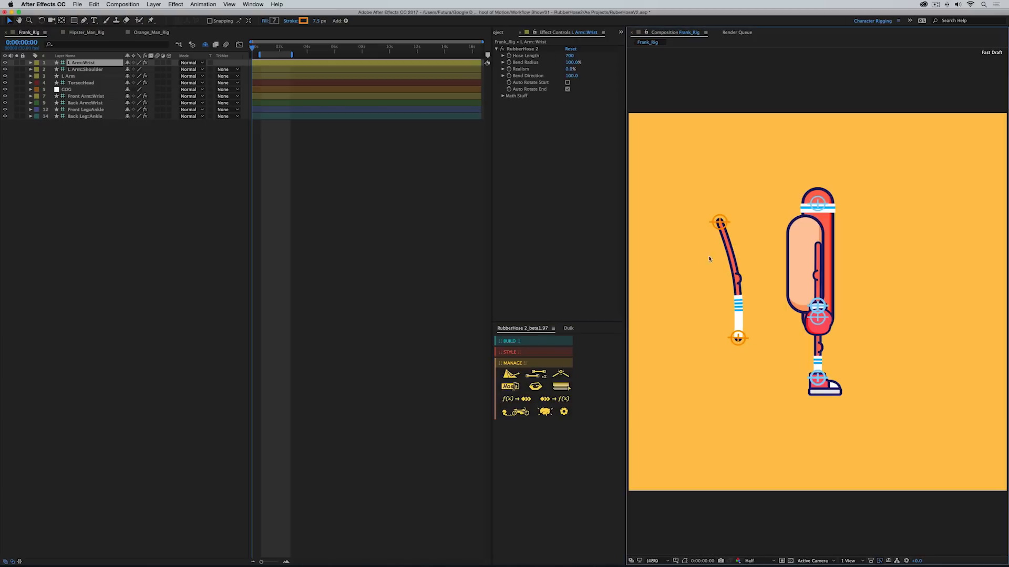
mouse_move(516, 376)
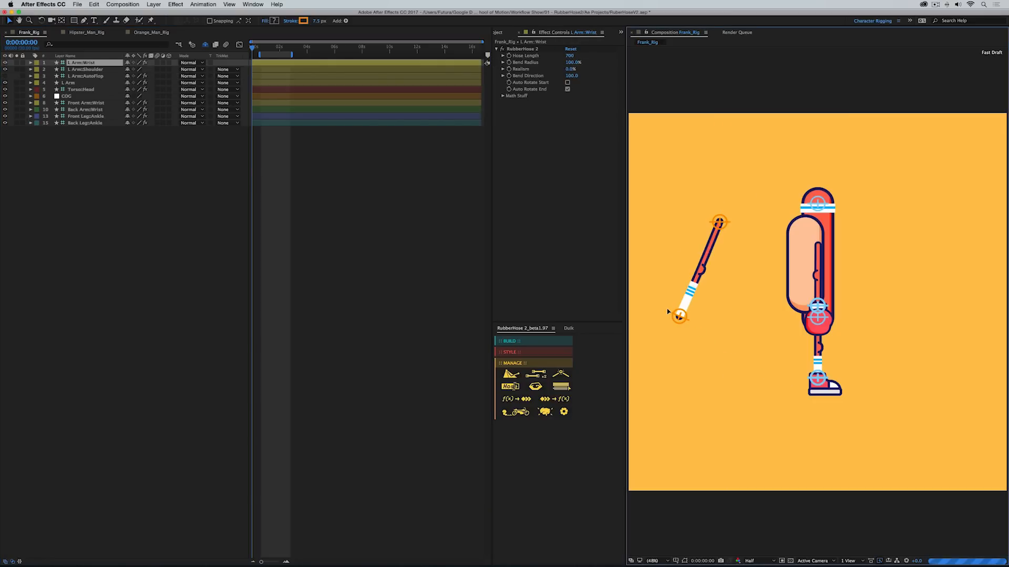
Drag the L Arm wrist controller back to its starting position after testing
left_click_drag(680, 315, 650, 269)
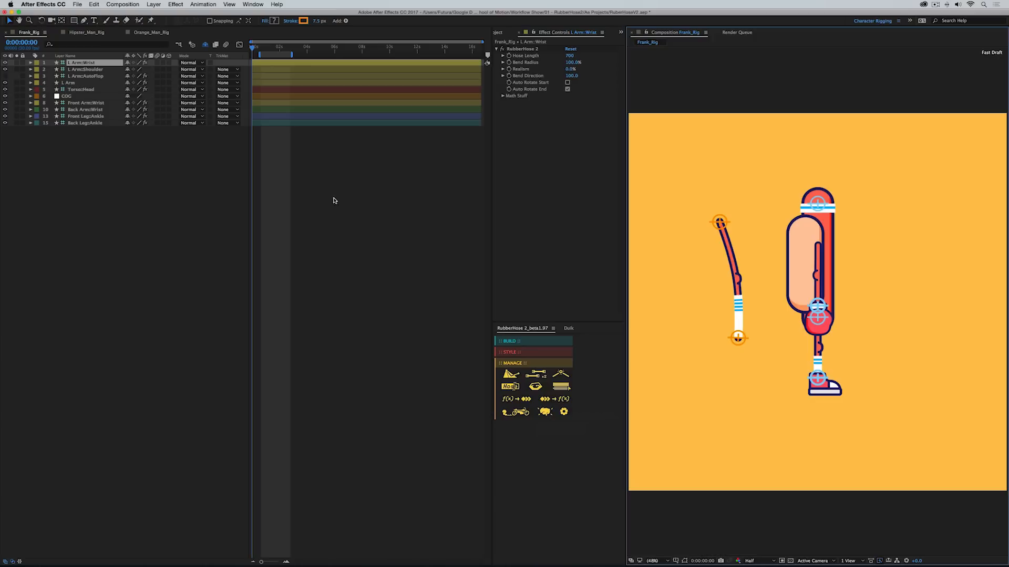
mouse_move(535, 375)
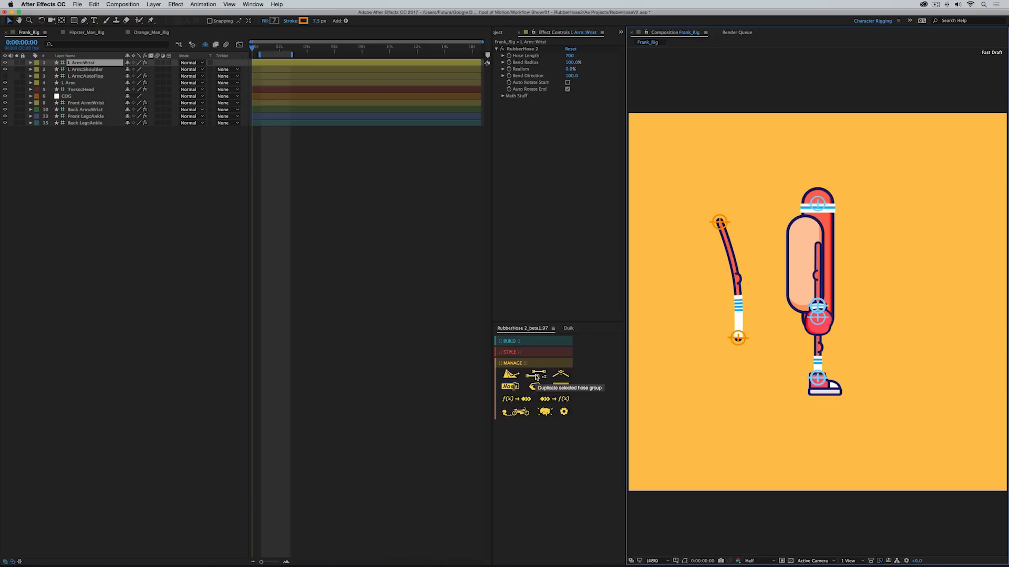
left_click(535, 375)
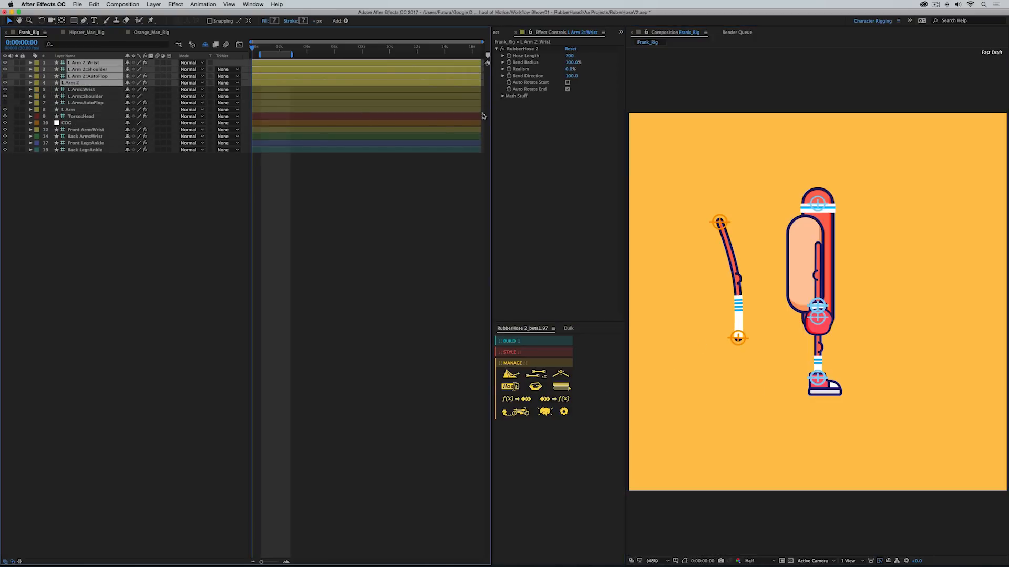
left_click(510, 387)
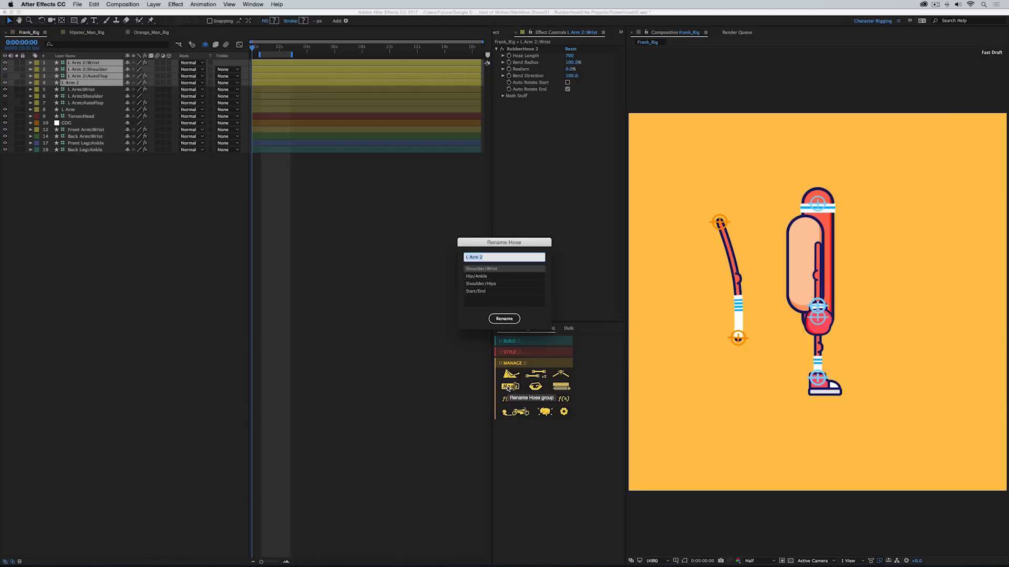
left_click(504, 319)
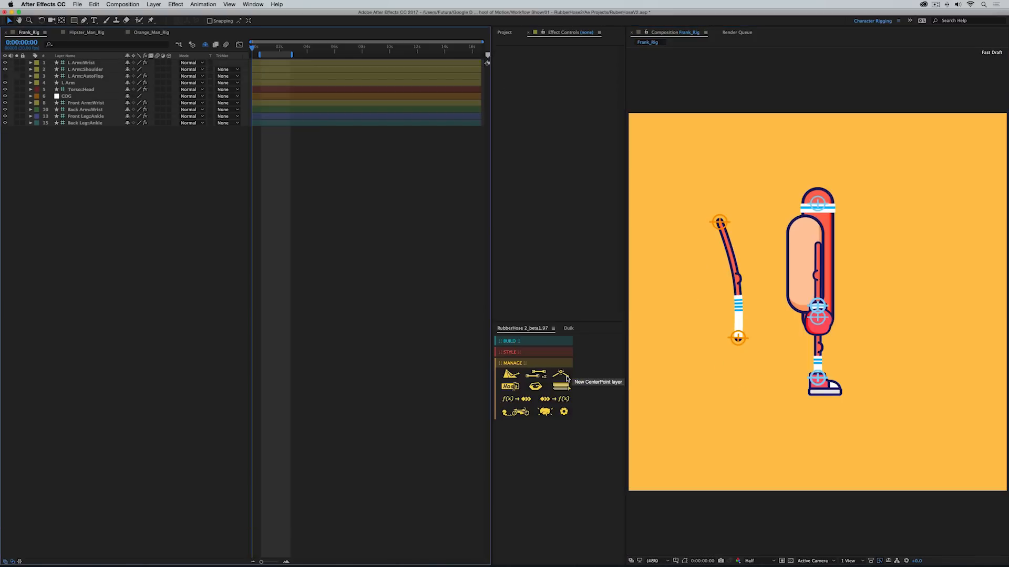
Add the 'L Arm: Center' CenterPoint layer from the MANAGE section
left_click(84, 63)
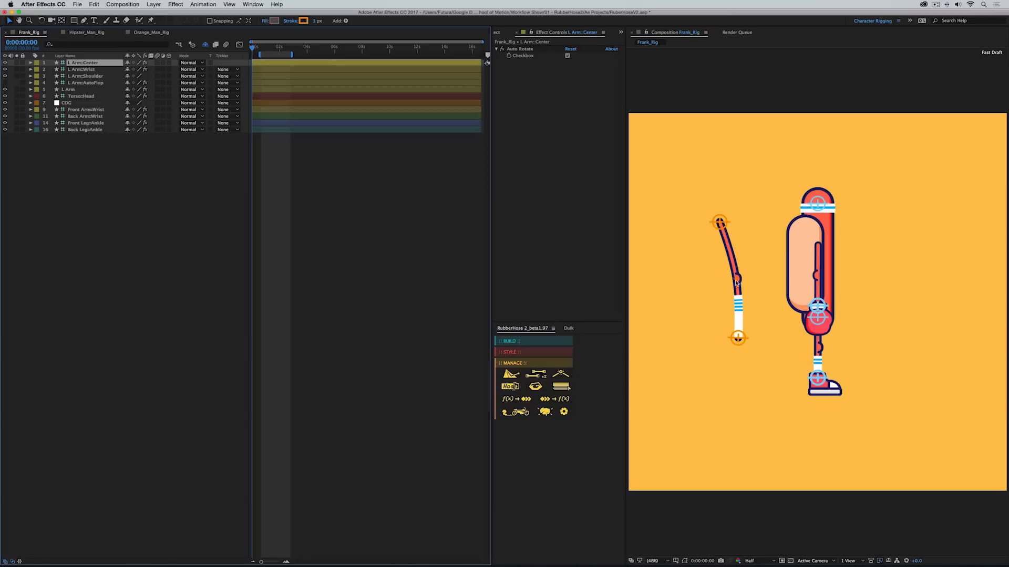
mouse_move(763, 329)
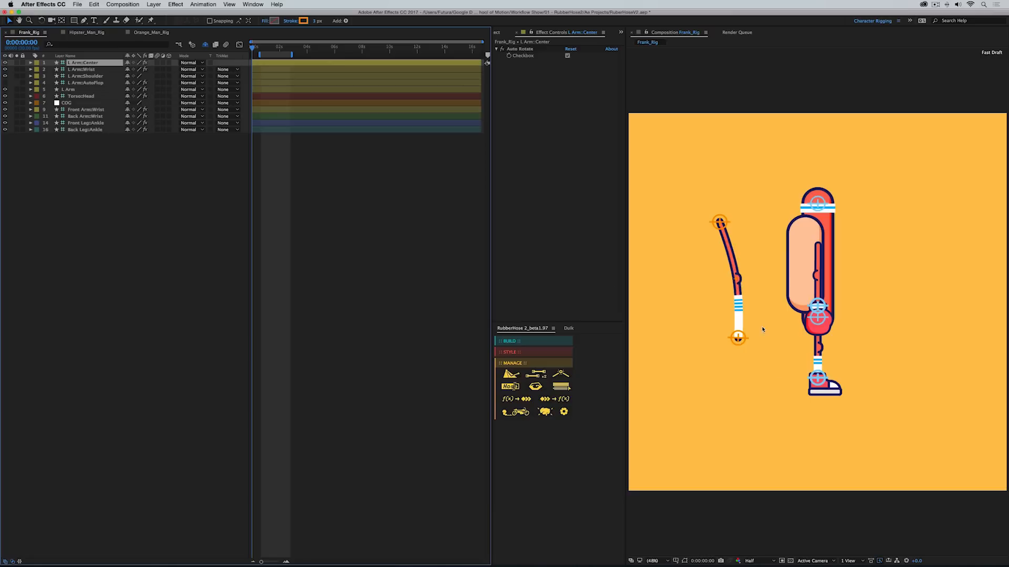
mouse_move(737, 341)
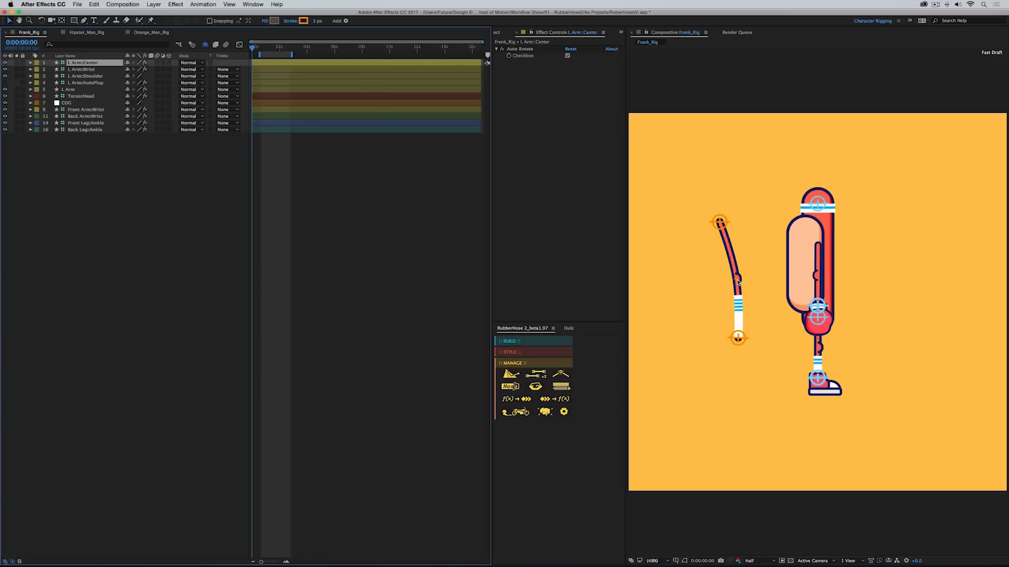
mouse_move(745, 283)
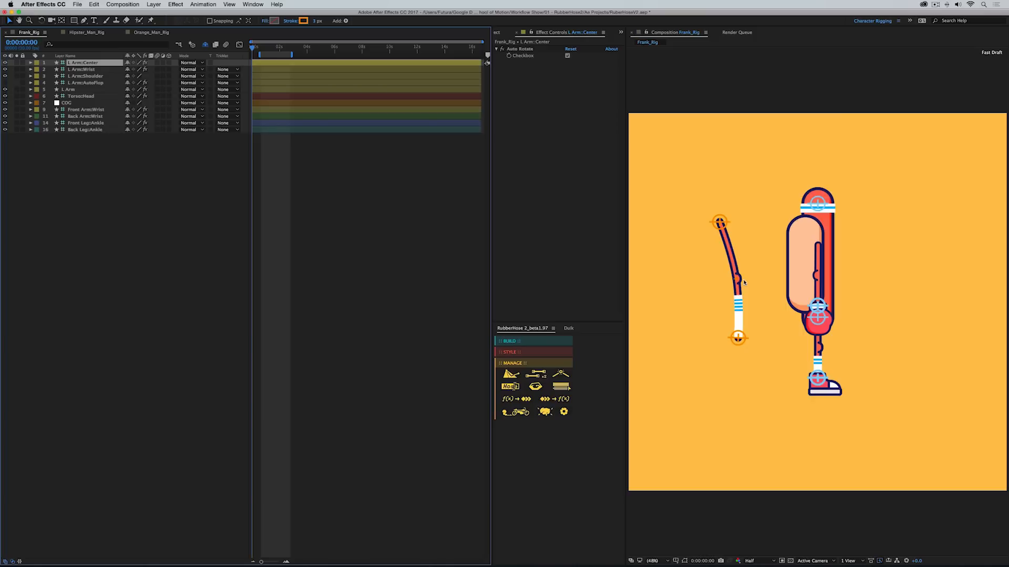
mouse_move(543, 386)
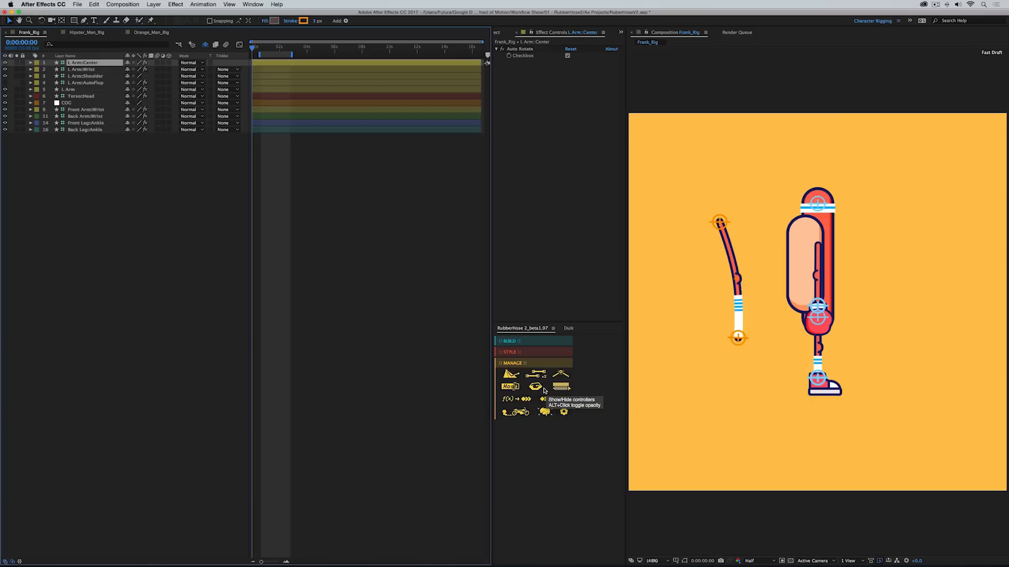
mouse_move(560, 387)
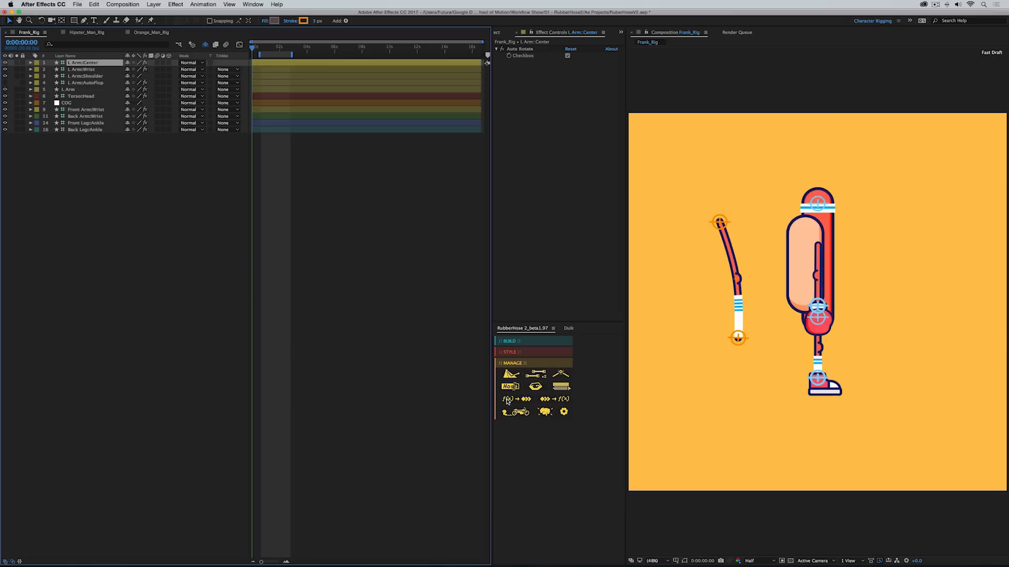
mouse_move(545, 401)
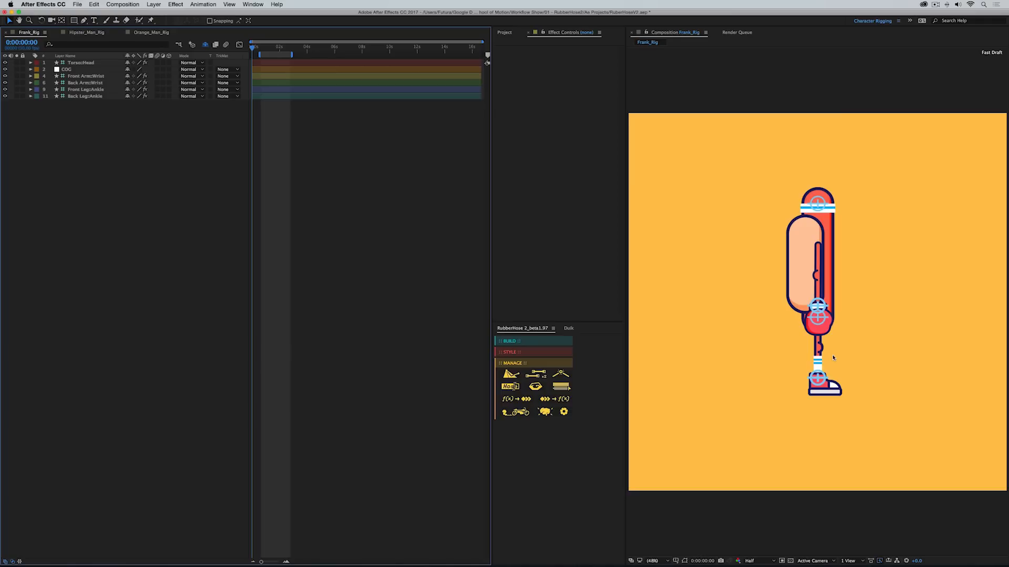
mouse_move(848, 411)
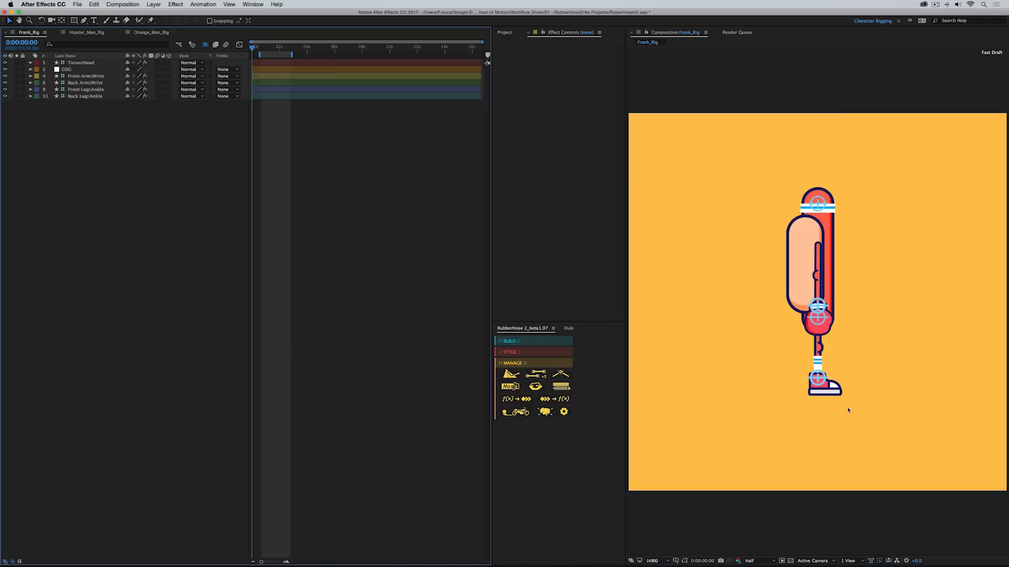
Select the Torso: Head layer to view its RubberHose settings
left_click(81, 63)
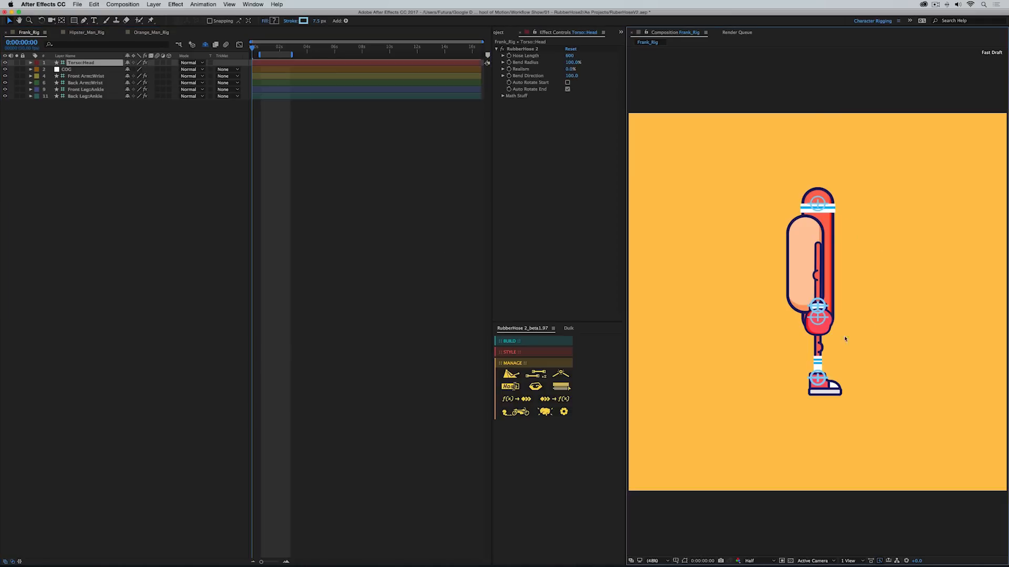
mouse_move(786, 277)
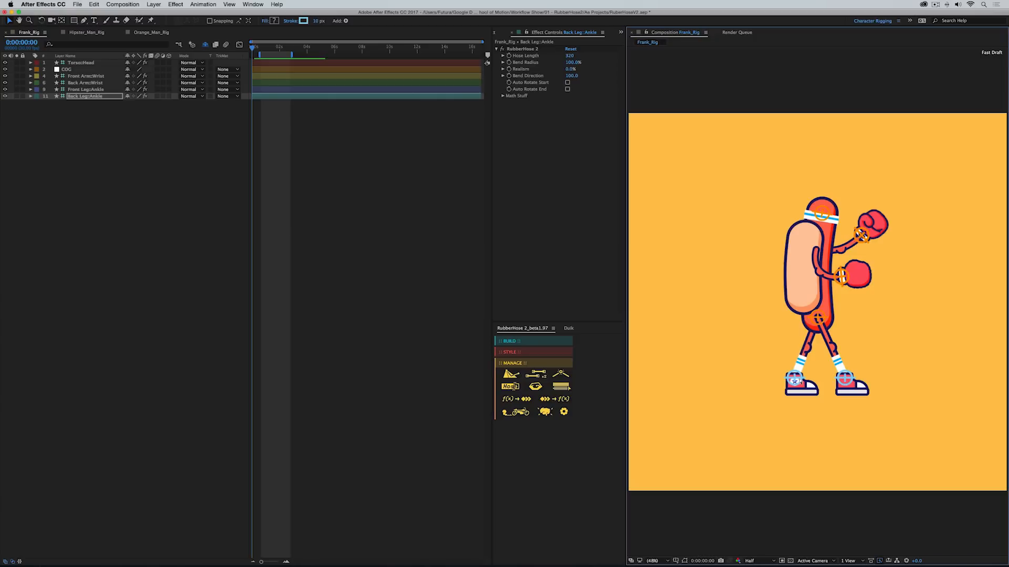
Repose the boxer's COG and Front Arm:Wrist controllers so both gloves reach further forward
left_click(66, 69)
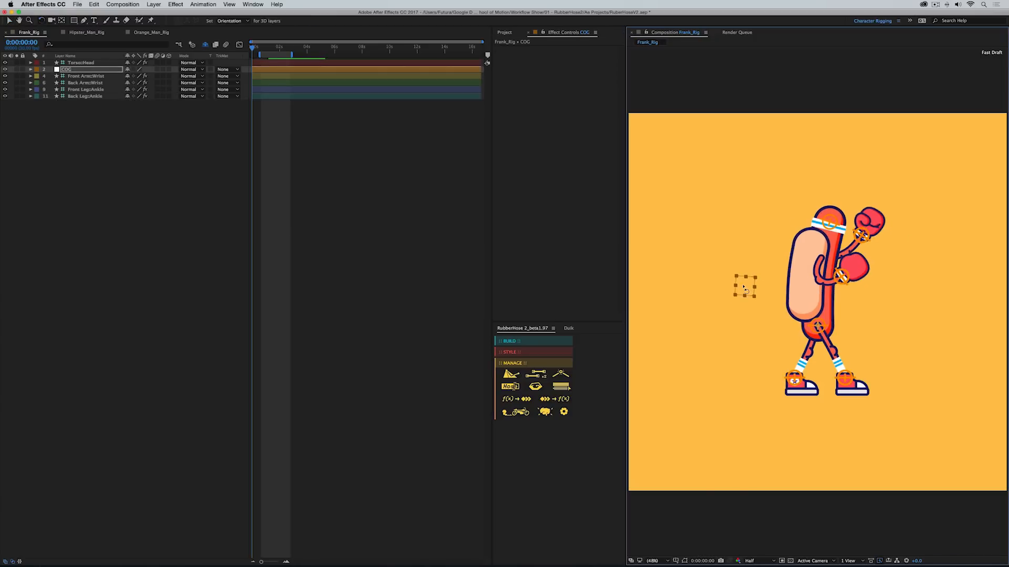
left_click(85, 76)
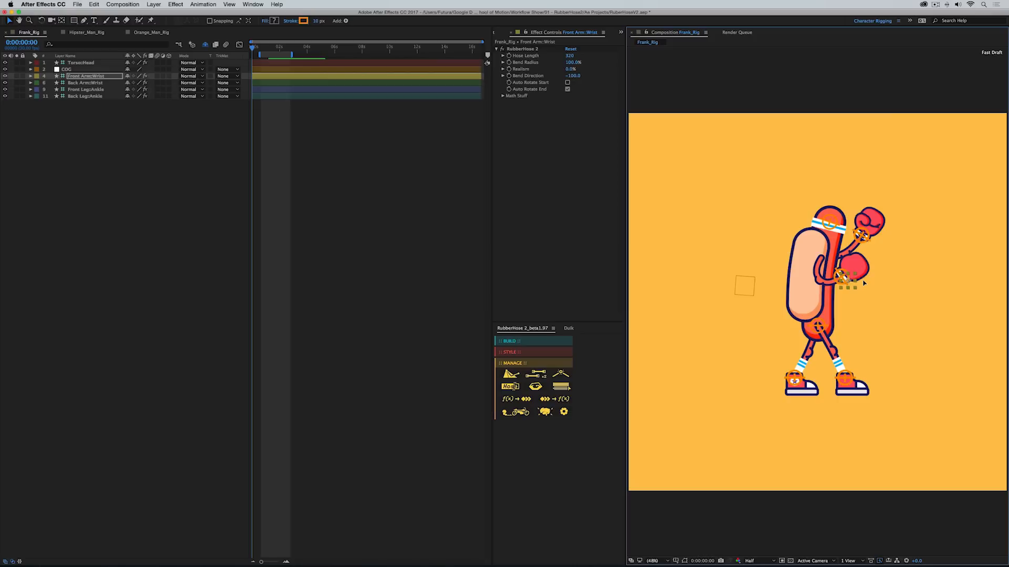
left_click(86, 83)
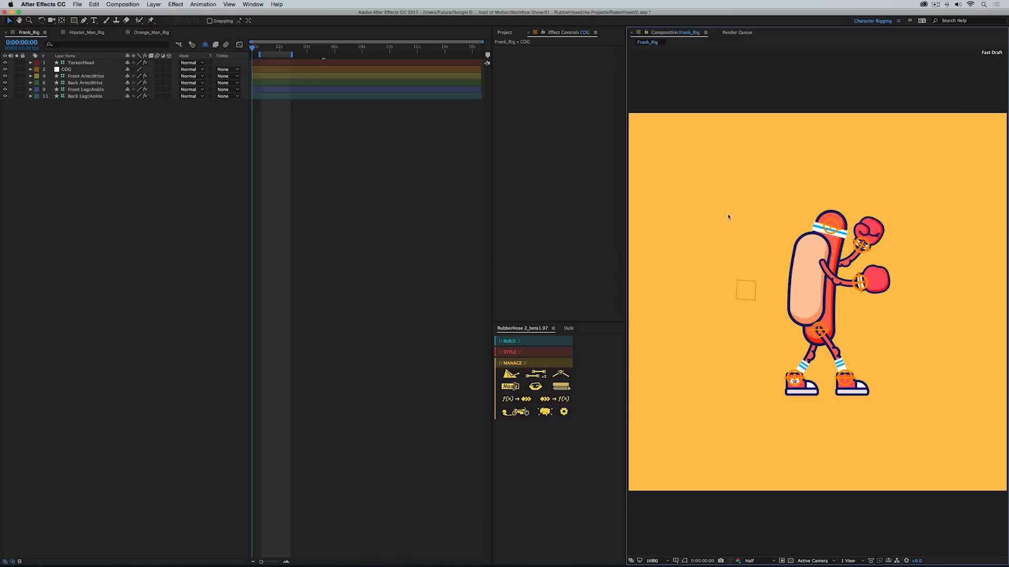
left_click(85, 32)
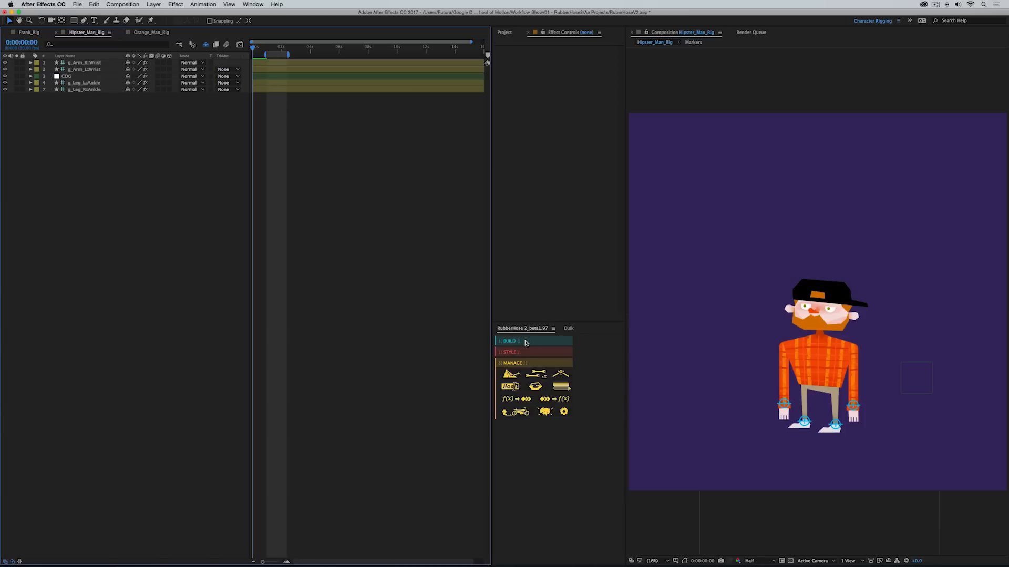
Adjust the hipster's g_Arm_R:Wrist controller into a raised waving hand
left_click(510, 341)
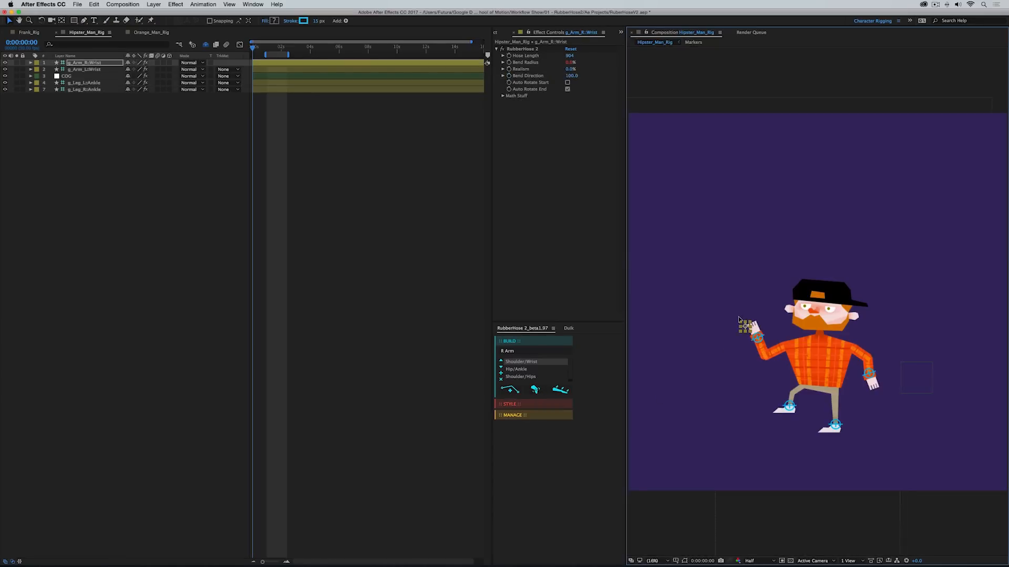
left_click_drag(756, 327, 757, 350)
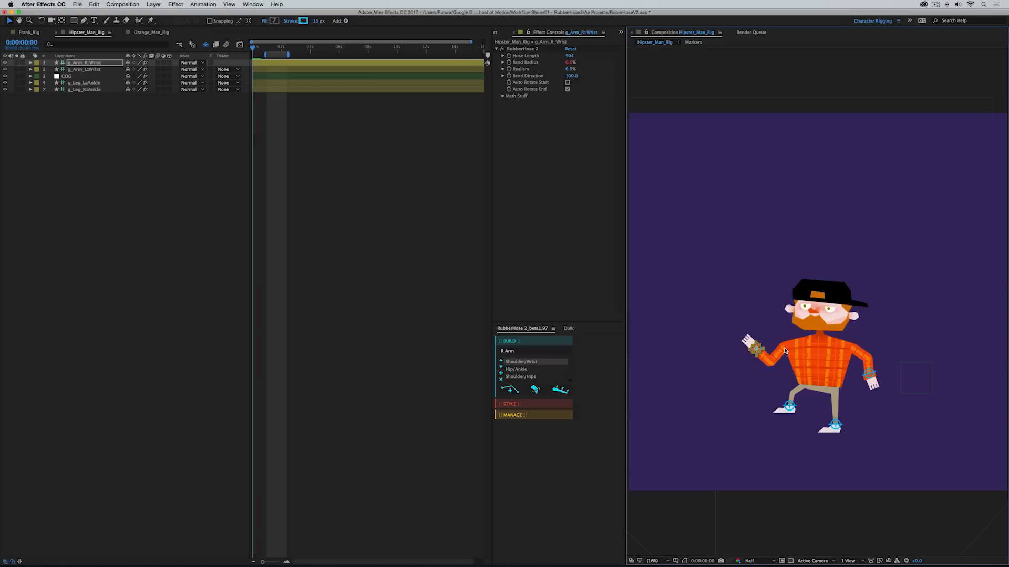
mouse_move(766, 372)
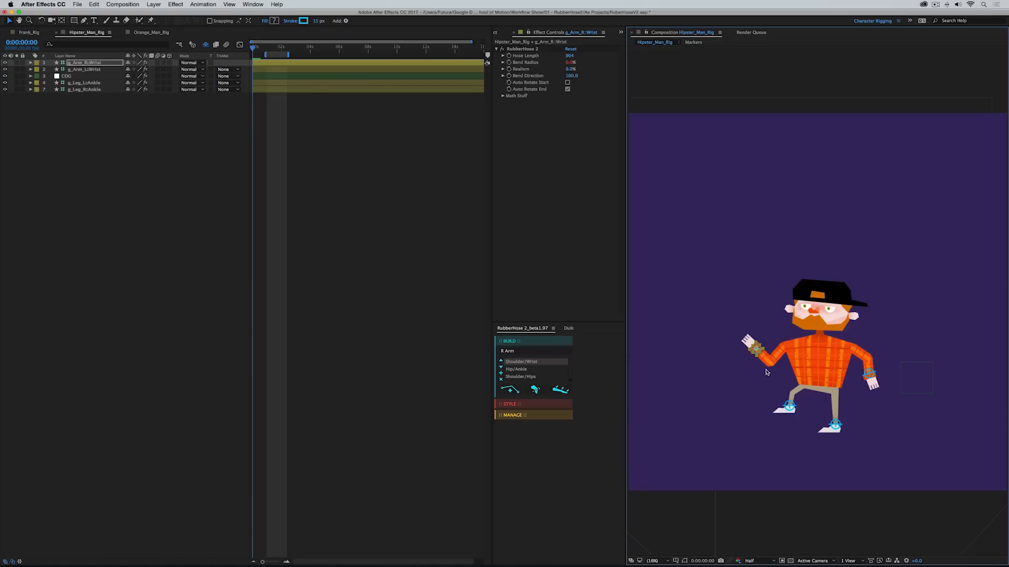
mouse_move(750, 370)
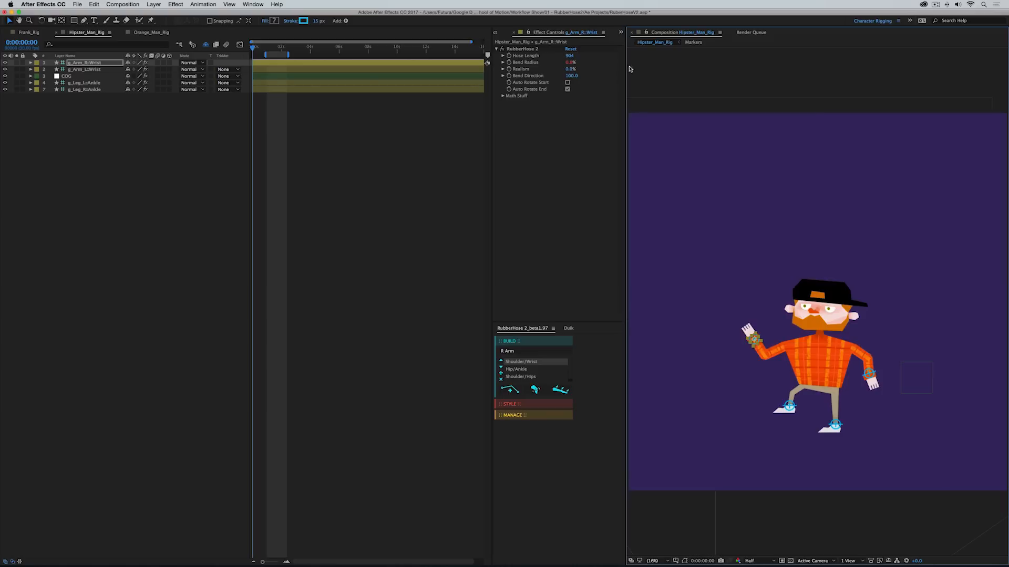
left_click_drag(578, 69, 561, 69)
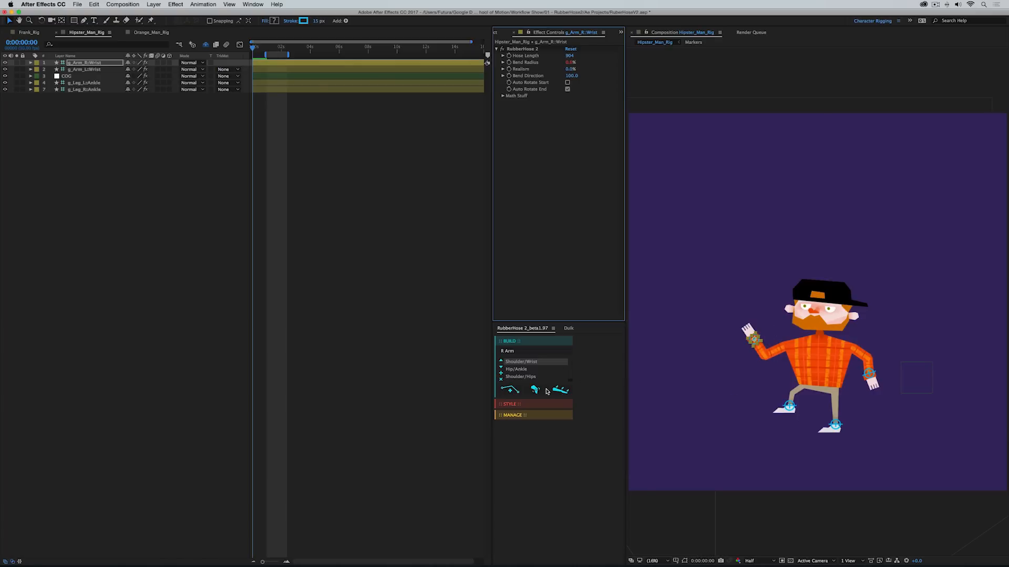
mouse_move(699, 403)
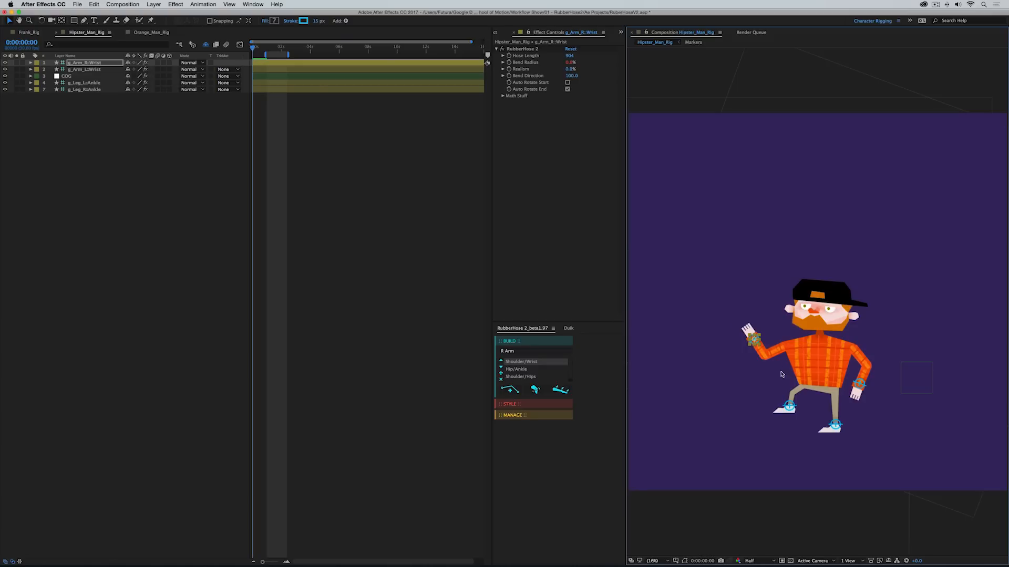
mouse_move(613, 240)
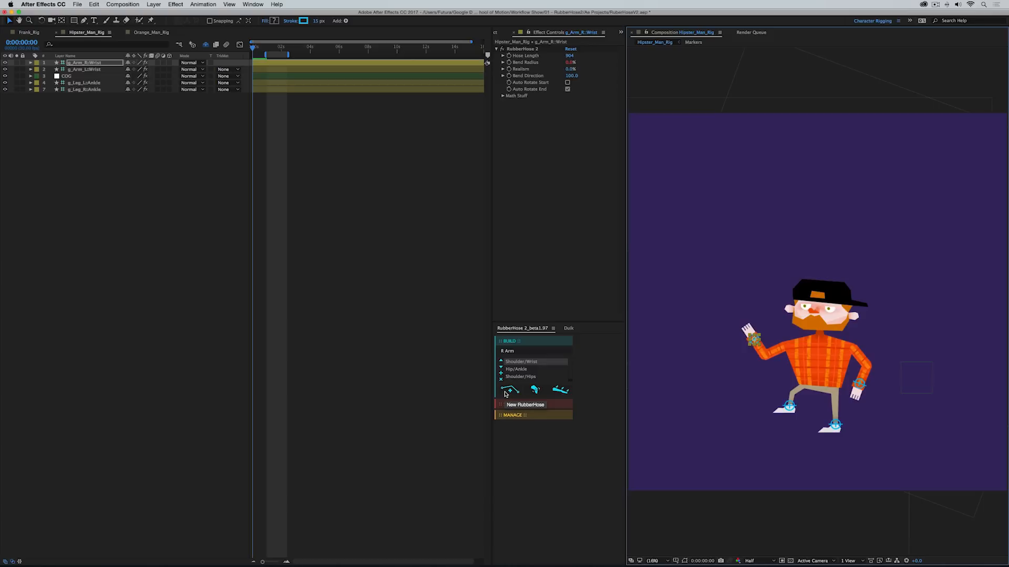
Add AutoFlop to the hipster's right arm, then drag that wrist down to his side
left_click(526, 404)
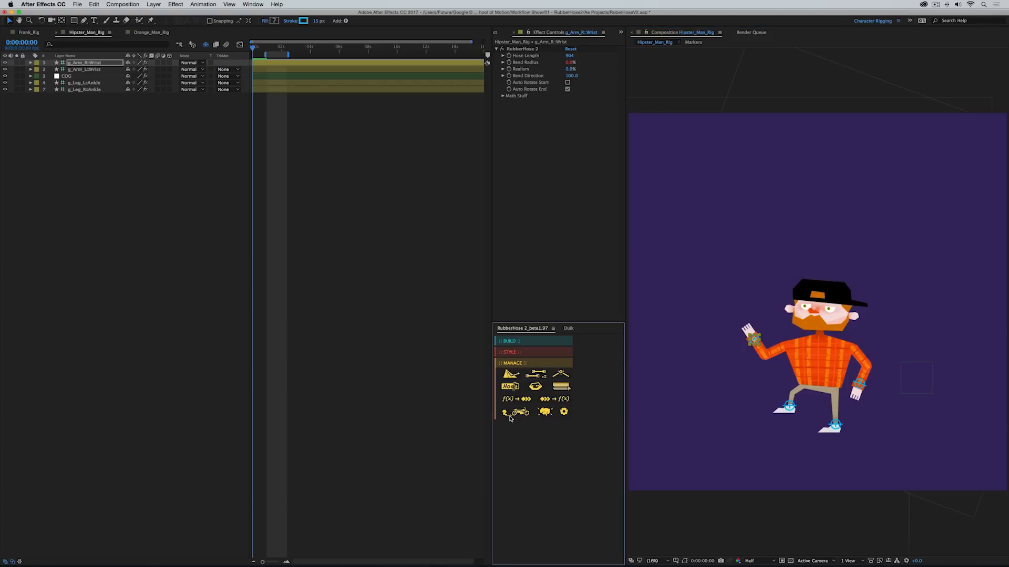
left_click(510, 375)
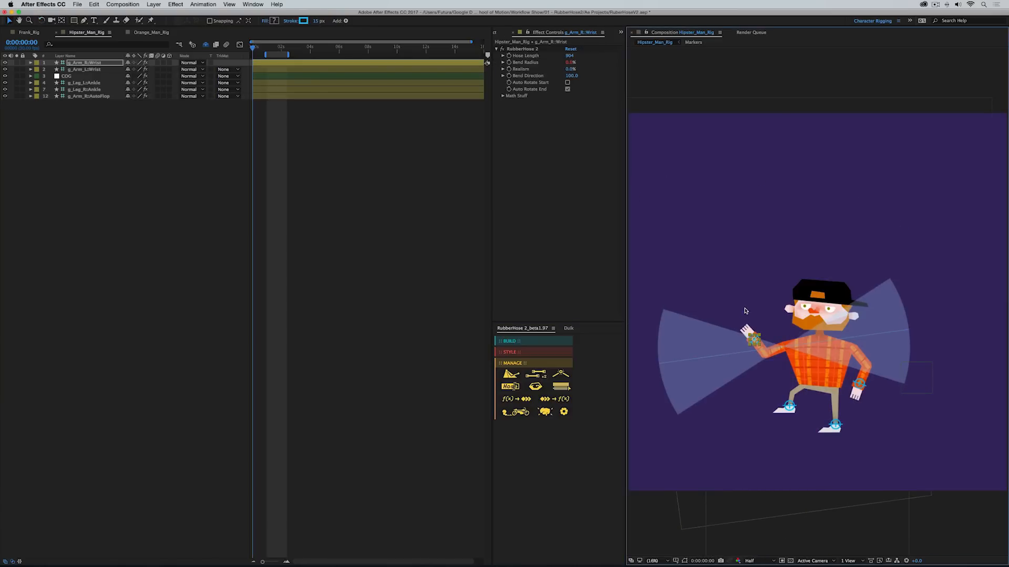
left_click_drag(753, 341, 746, 309)
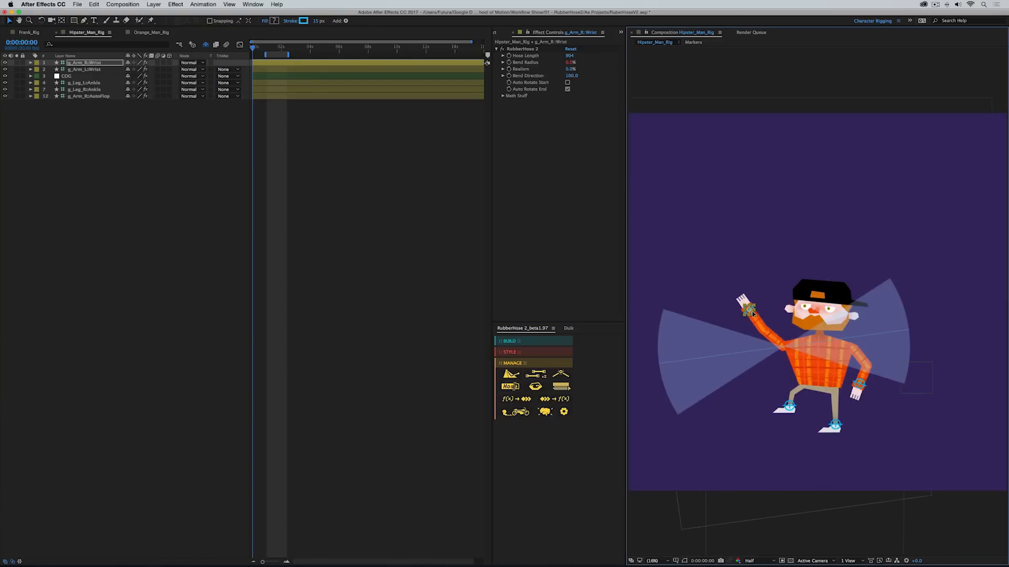
left_click_drag(746, 316, 749, 370)
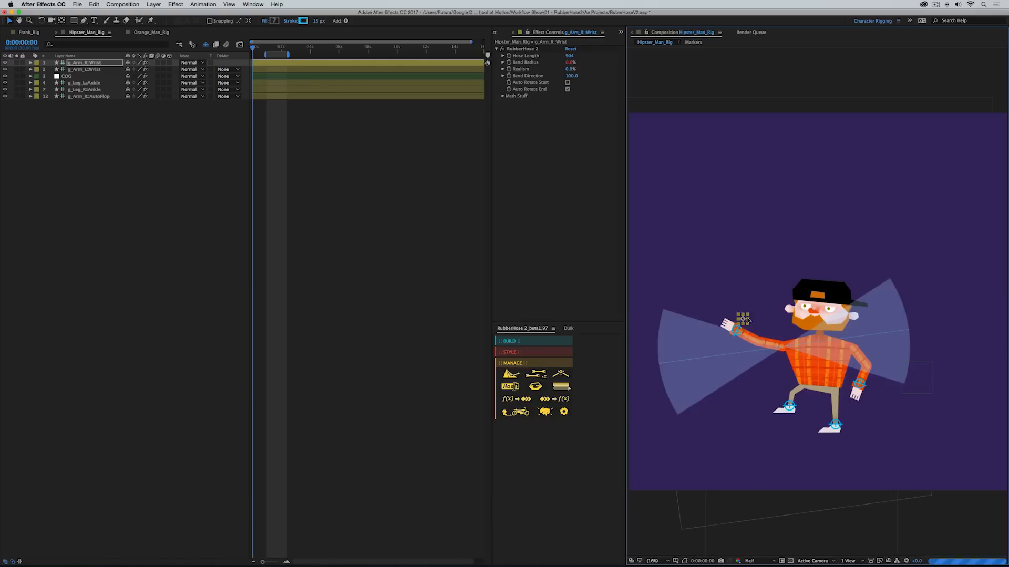
left_click_drag(739, 321, 752, 370)
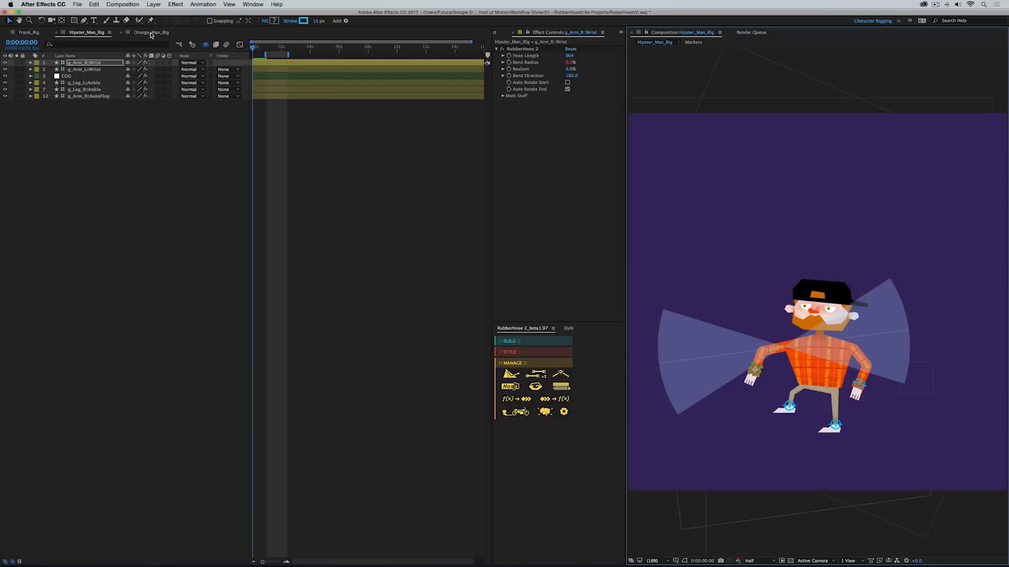
In Orange_Man_Rig, swing the R Arm:Wrist overhead, down in front, then back to rest
left_click(152, 32)
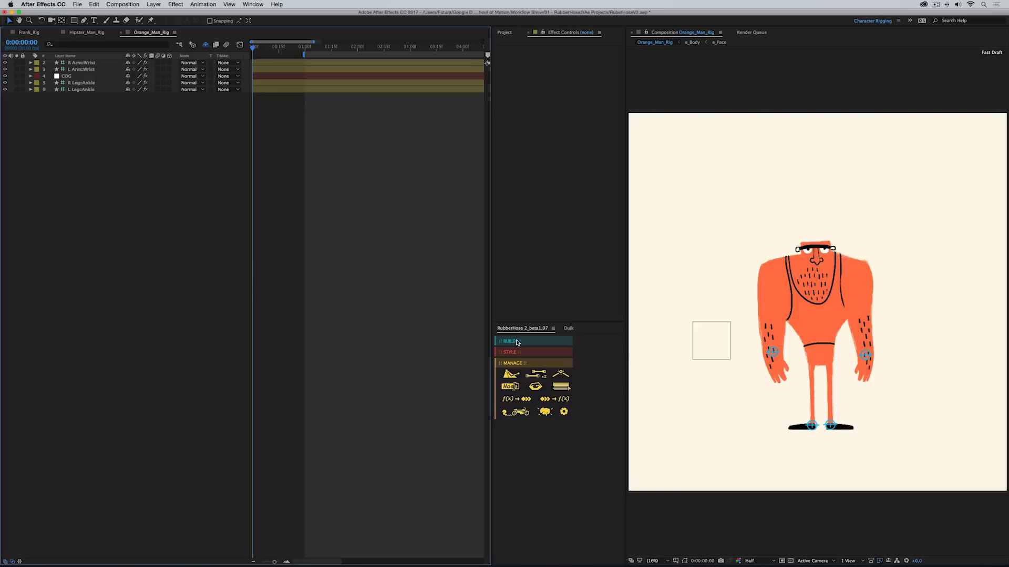
left_click(533, 341)
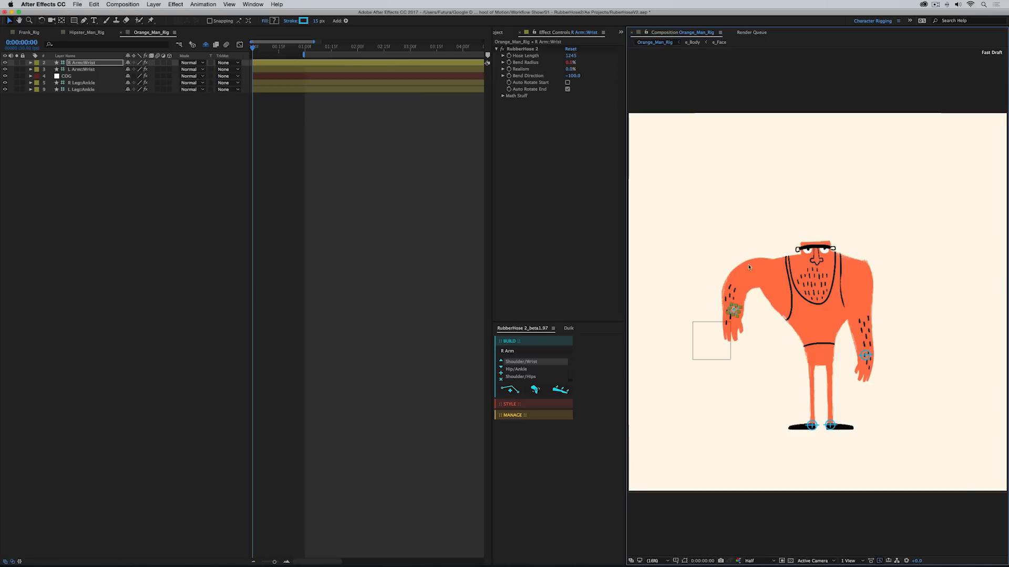
mouse_move(762, 264)
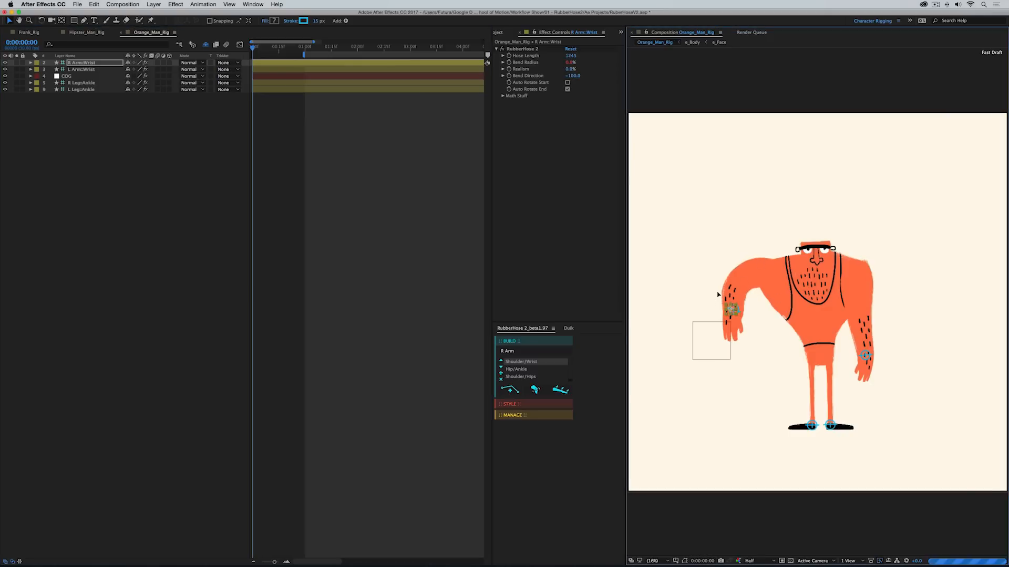
left_click_drag(734, 308, 759, 216)
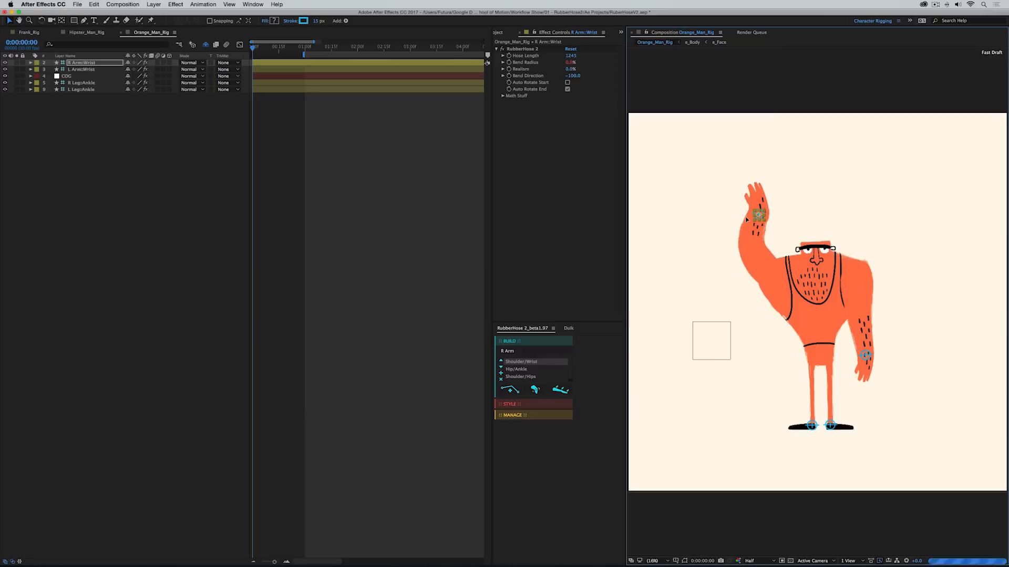
left_click_drag(759, 215, 721, 303)
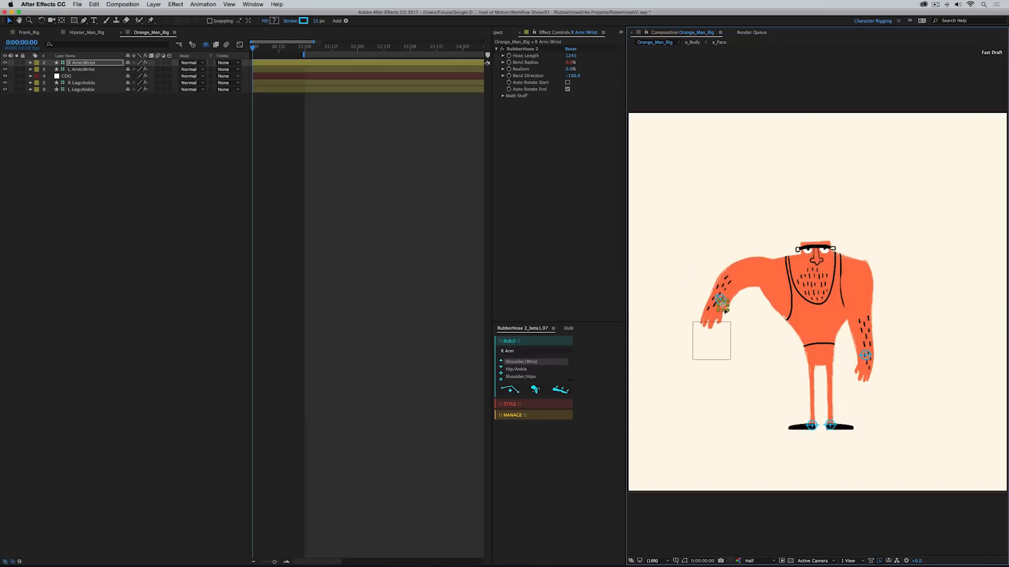
left_click_drag(720, 306, 711, 248)
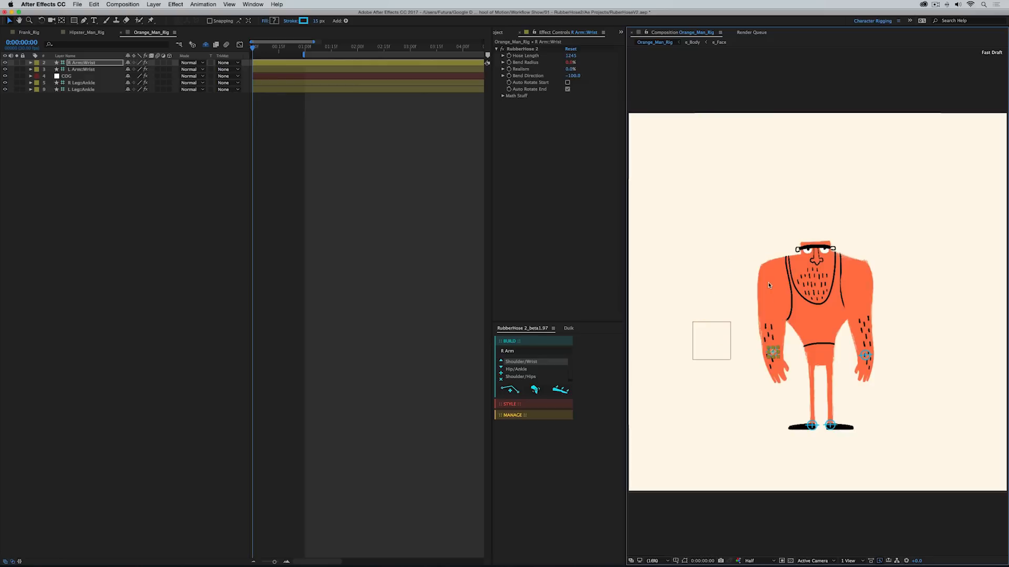
mouse_move(772, 344)
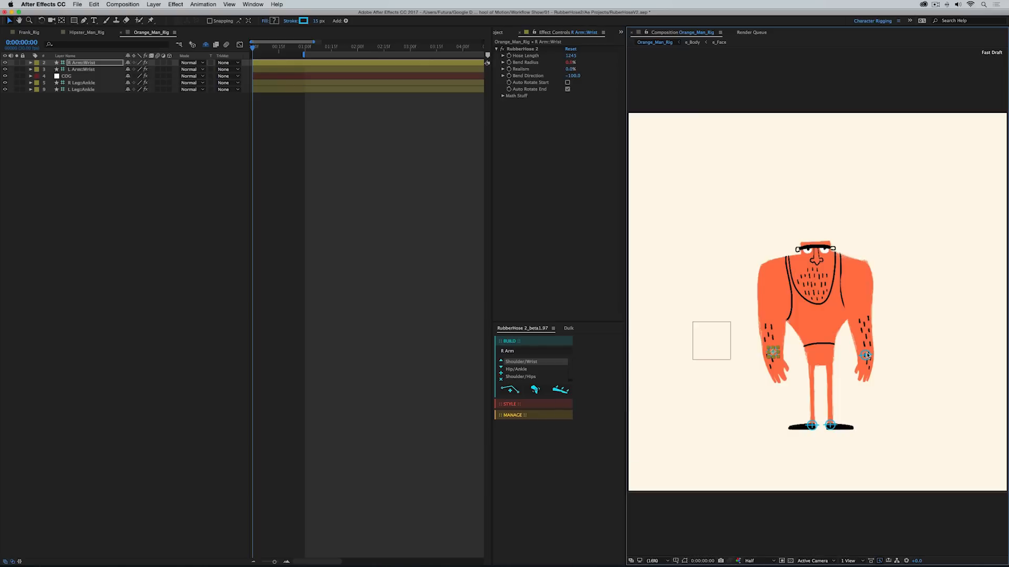
mouse_move(535, 391)
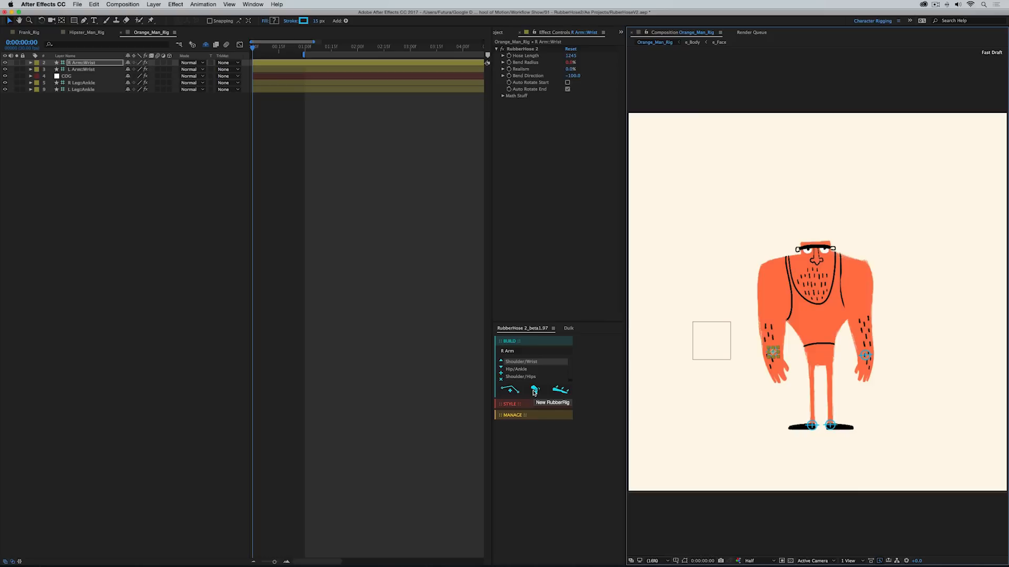
mouse_move(786, 358)
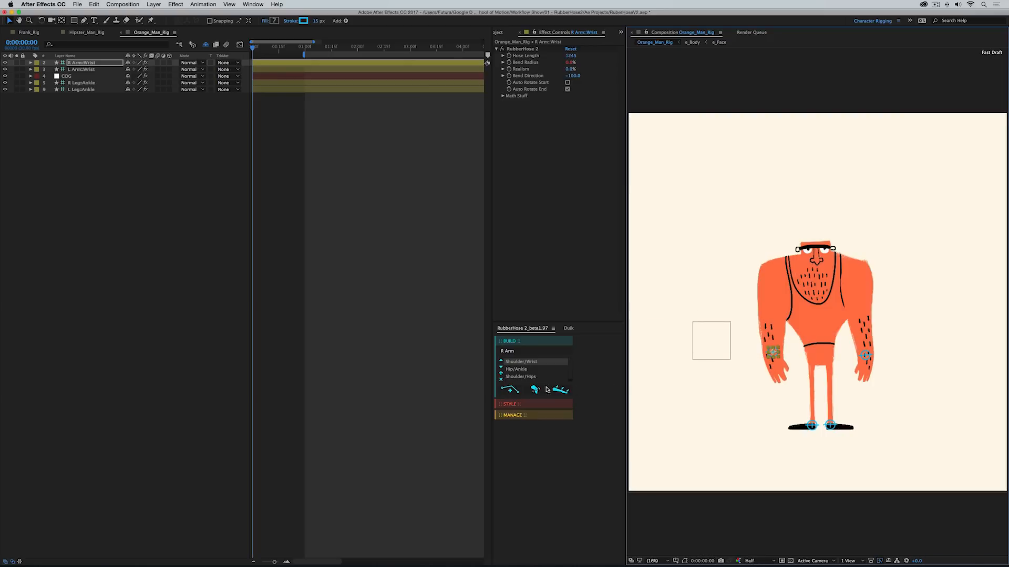
mouse_move(562, 390)
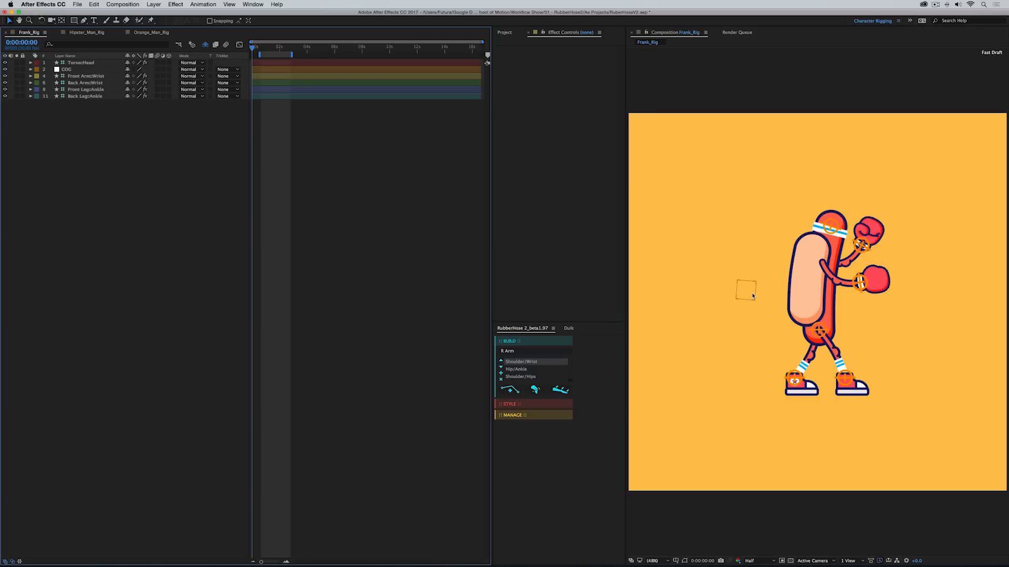
In Orange_Man_Rig, select COG and scrub Body Rot to tilt the body, then reset it
left_click(66, 69)
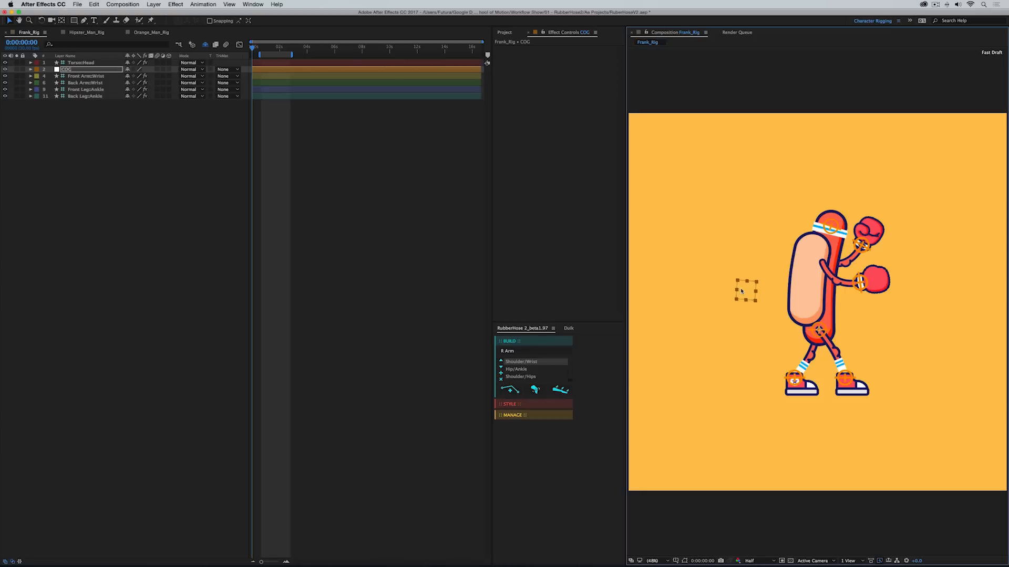
left_click(150, 32)
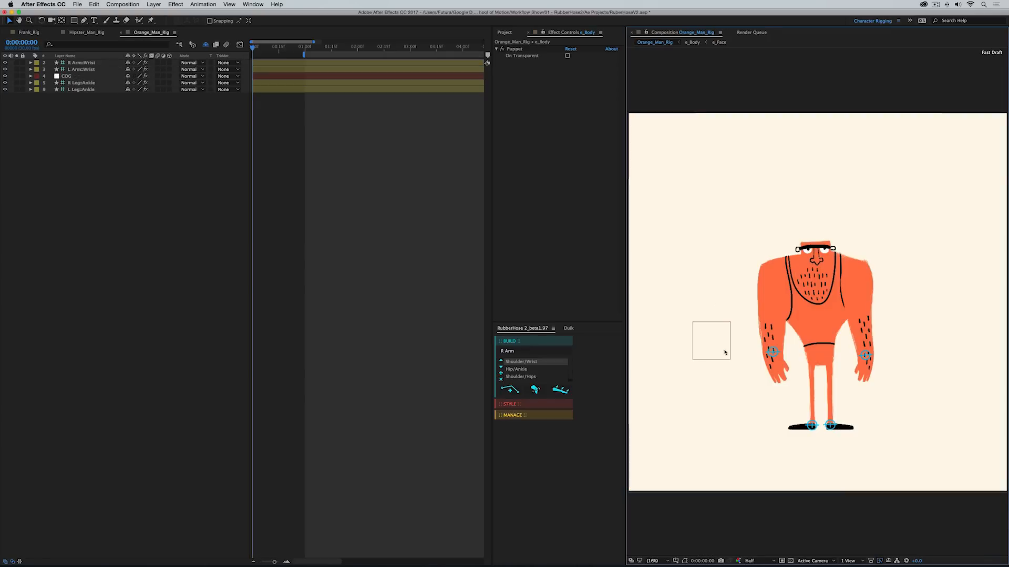
left_click(66, 75)
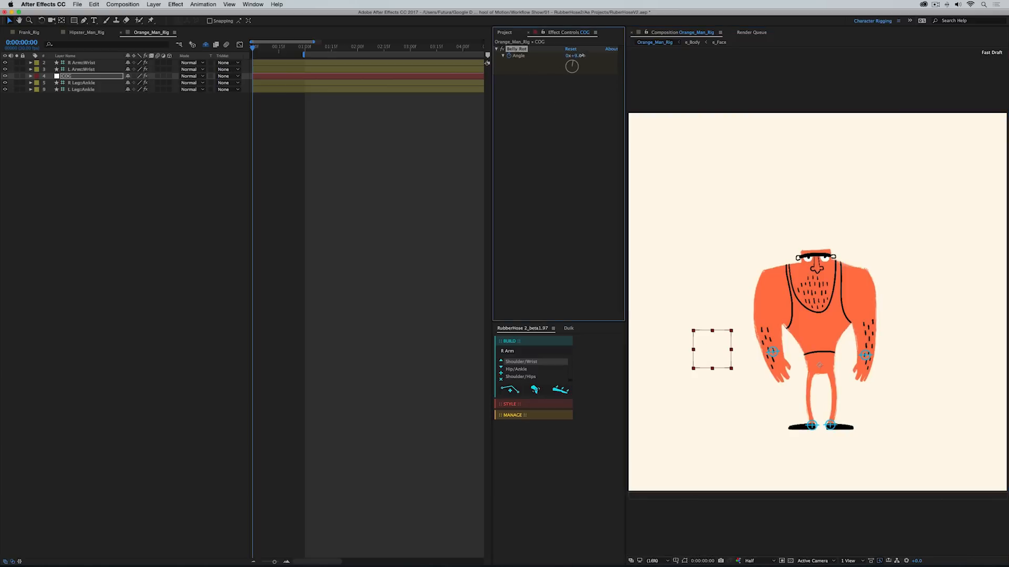
left_click_drag(571, 66, 568, 69)
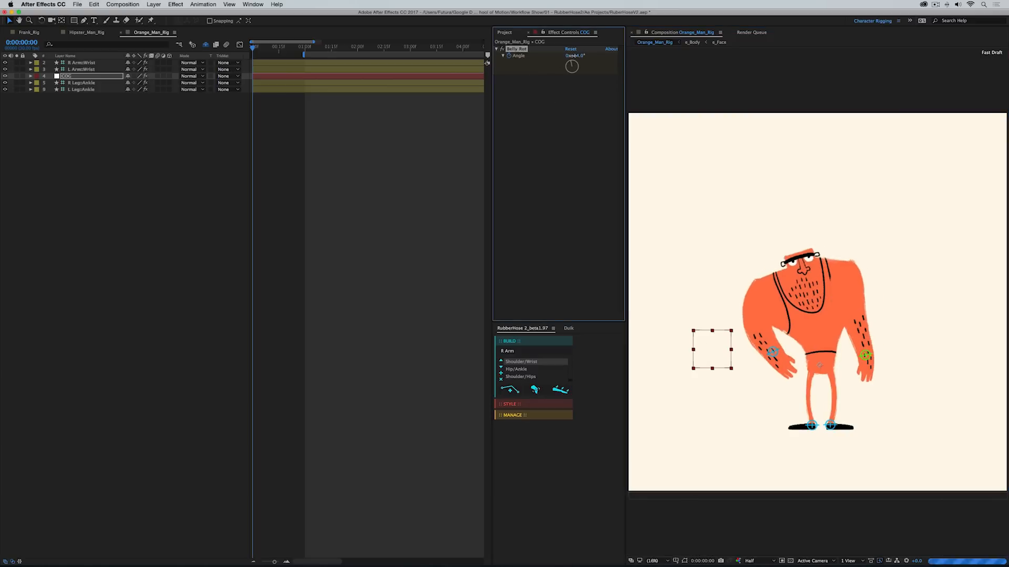
left_click_drag(575, 55, 579, 55)
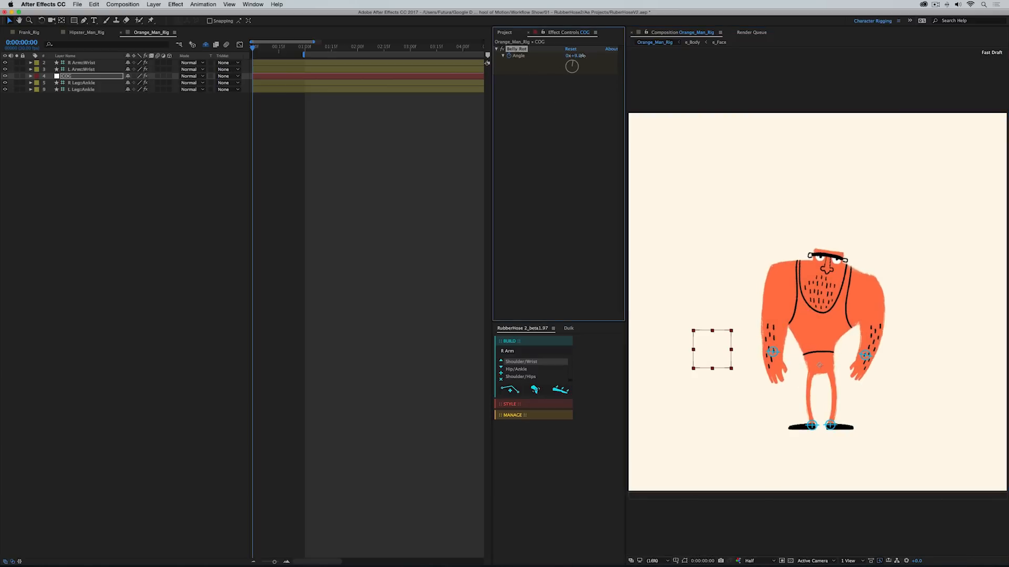
left_click(82, 63)
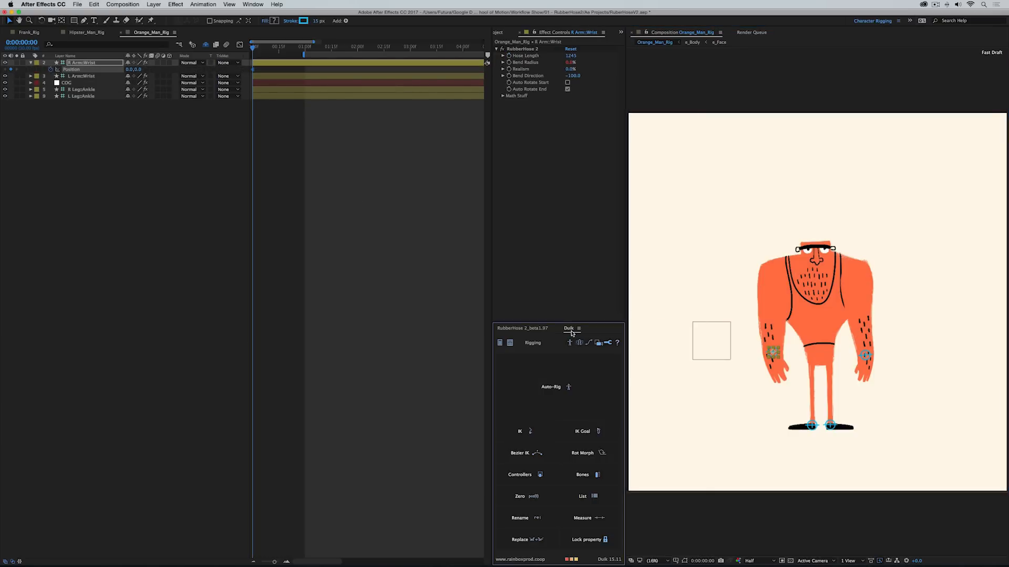
Show the RubberHose 2 panel in front of the Duik panel
left_click(522, 328)
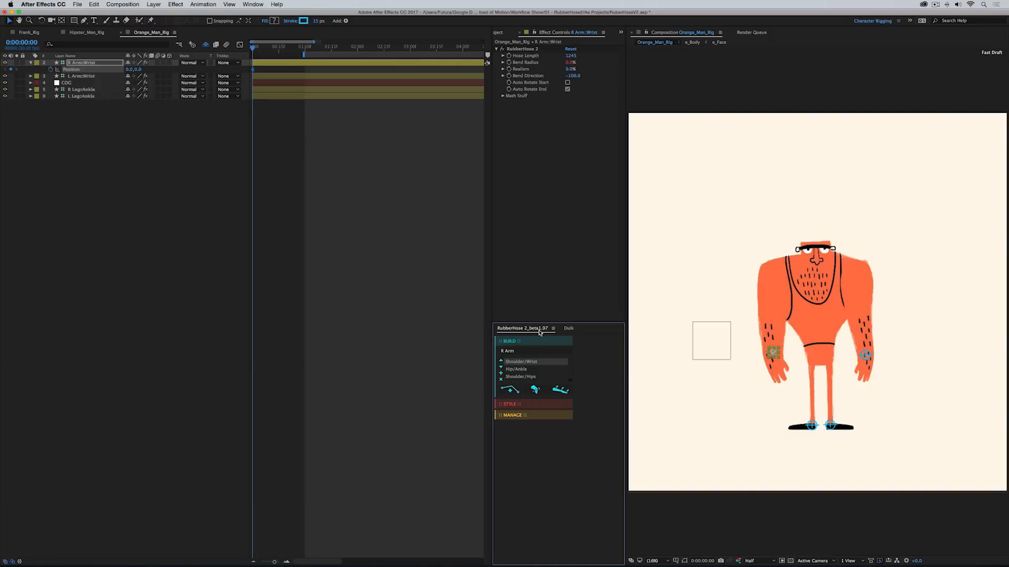